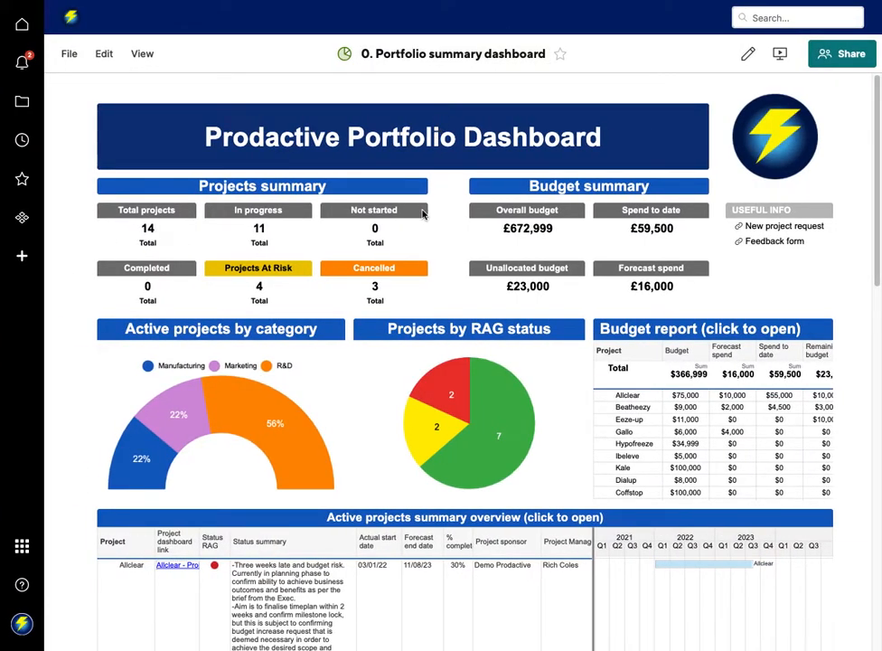
Step: Open the Allclear project dashboard from the report link
{"action": "scroll", "scroll_direction": "down", "scroll_amount": 3}
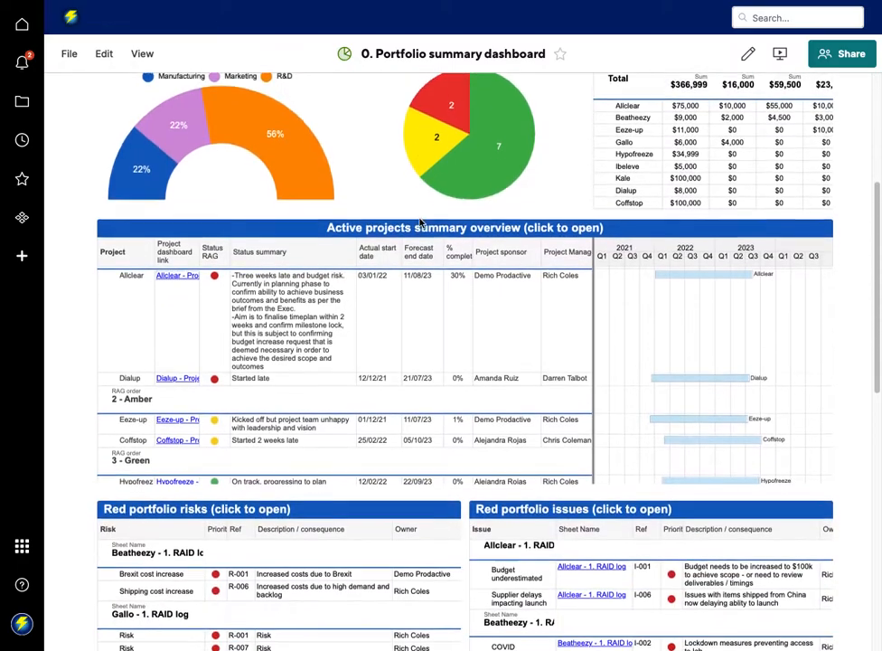
{"action": "scroll", "scroll_direction": "down", "scroll_amount": 3}
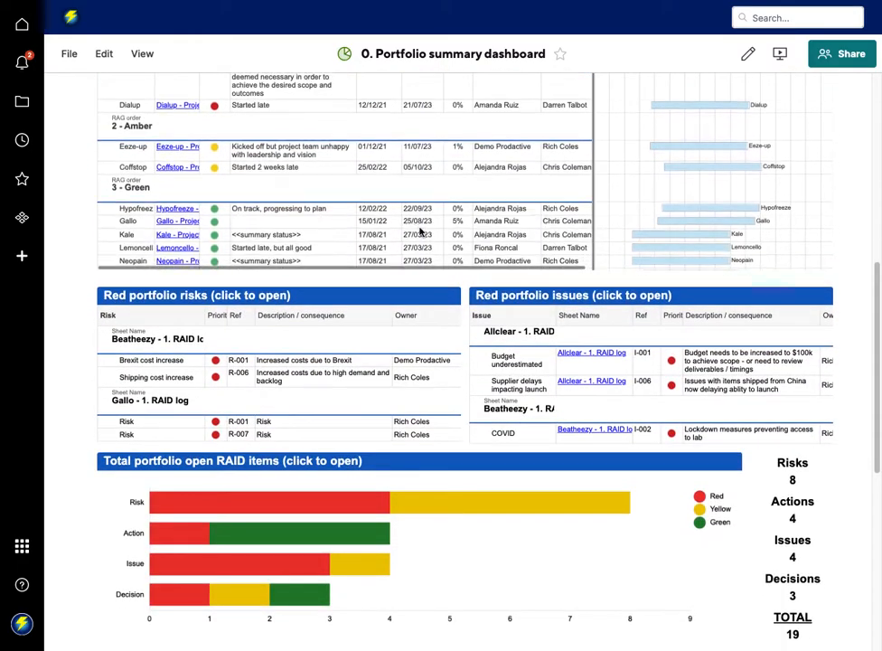
{"action": "scroll", "scroll_direction": "down", "scroll_amount": 3}
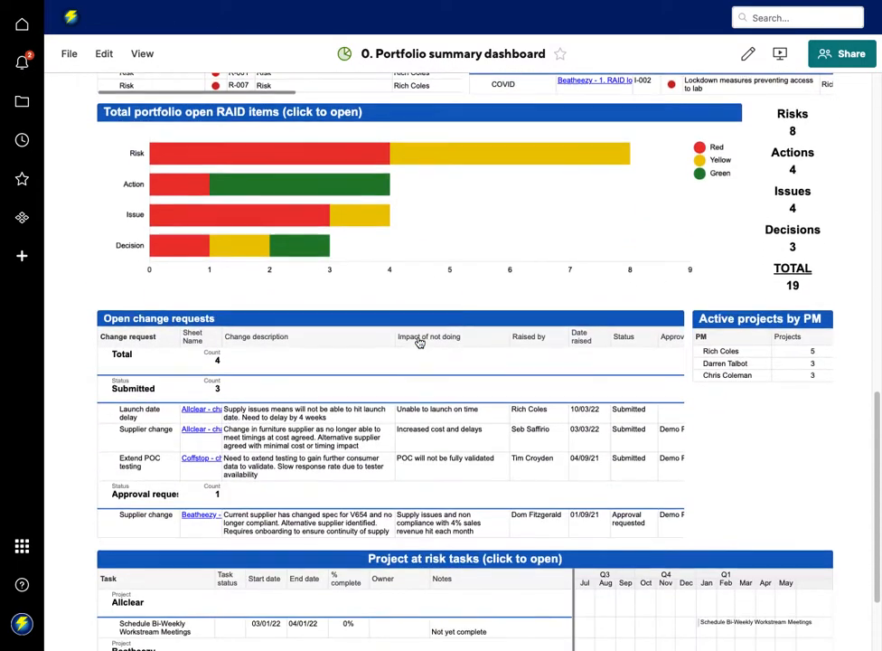
{"action": "scroll", "scroll_direction": "down", "scroll_amount": 3}
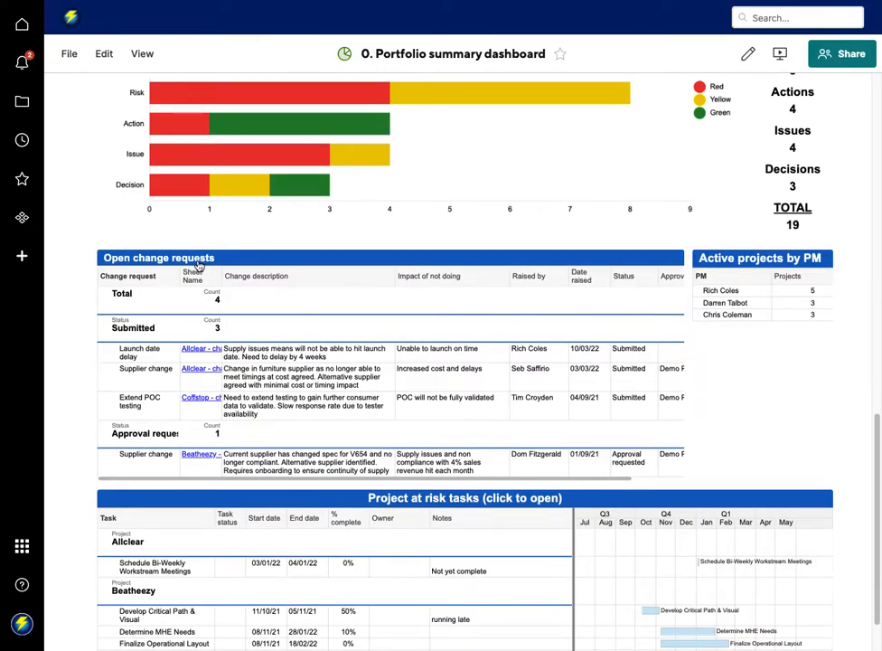
{"action": "mouse_move", "coordinate": [235, 318]}
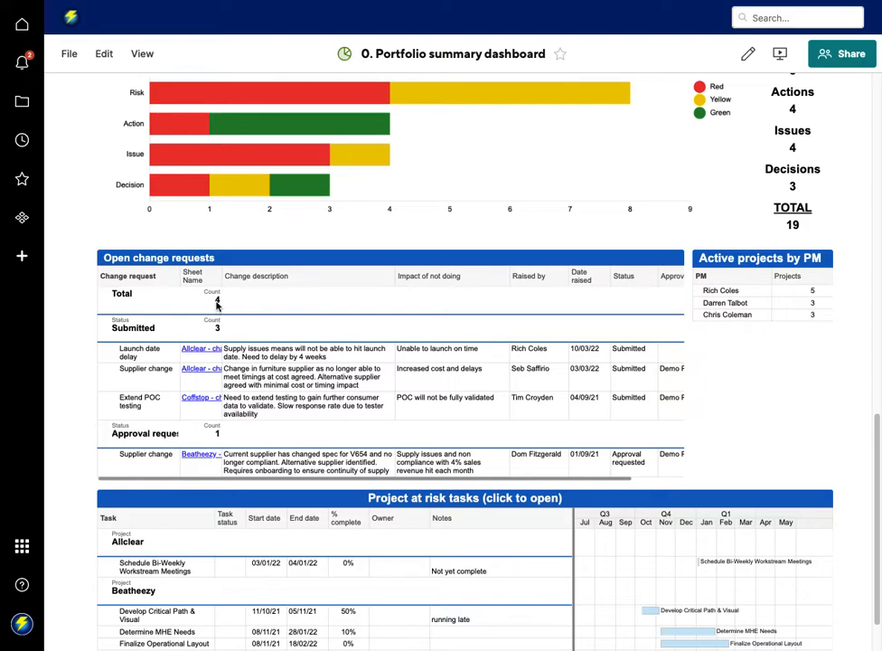
{"action": "mouse_move", "coordinate": [206, 455]}
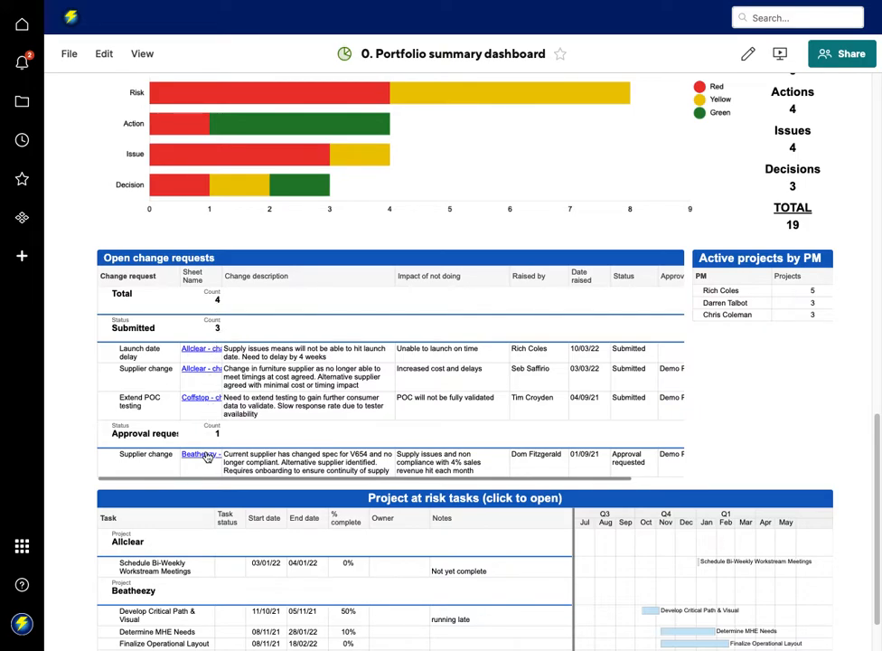
{"action": "mouse_move", "coordinate": [172, 450]}
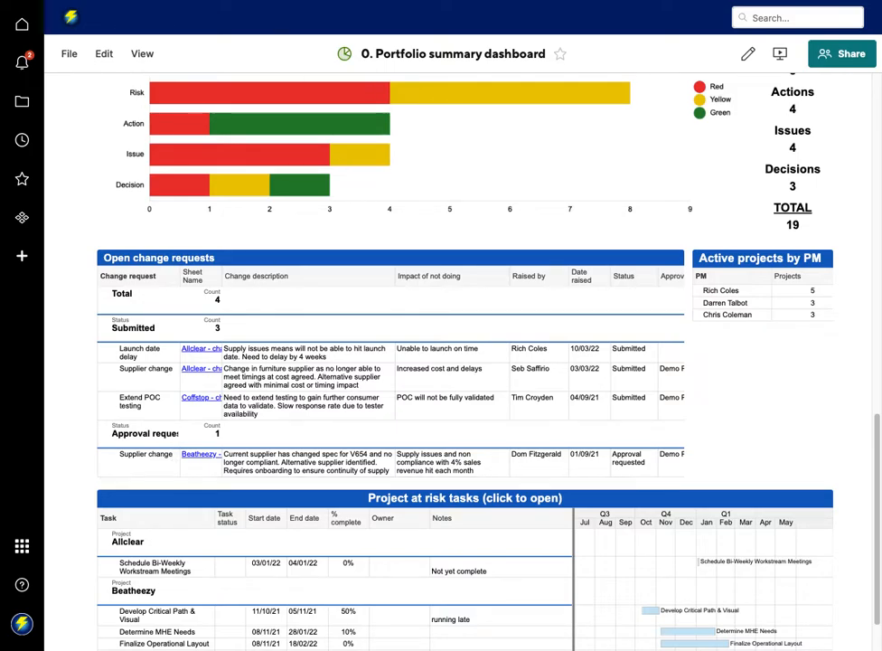
{"action": "left_click", "coordinate": [201, 347]}
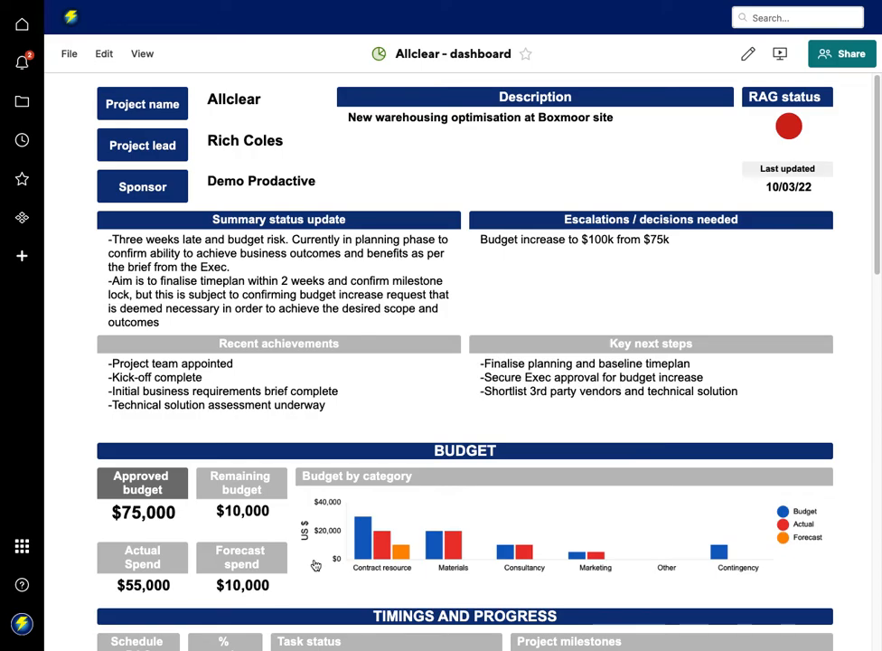
Step: Scroll the dashboard down to the Change Requests and Useful Shortcuts widgets
{"action": "scroll", "scroll_direction": "down", "scroll_amount": 3}
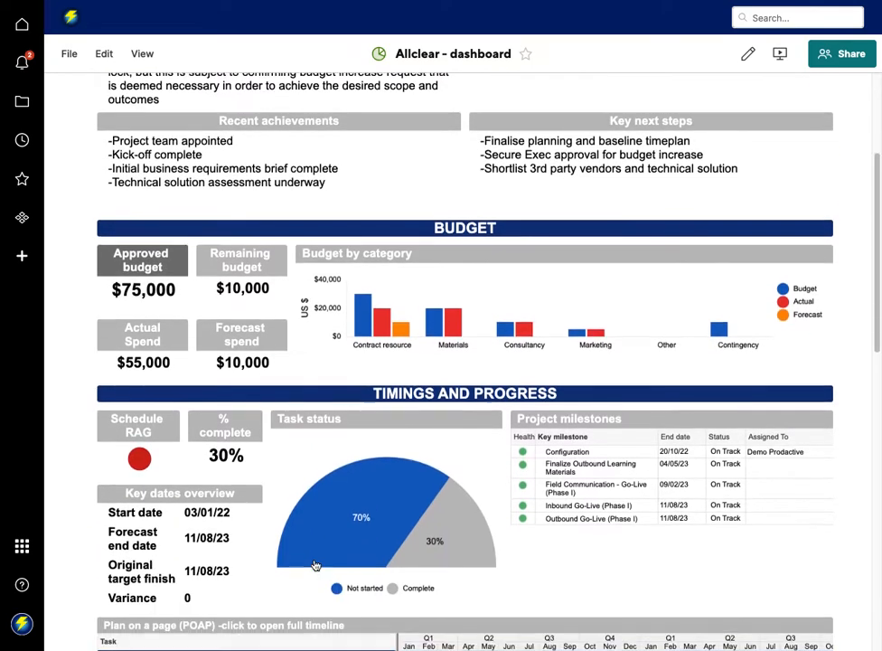
{"action": "scroll", "scroll_direction": "down", "scroll_amount": 3}
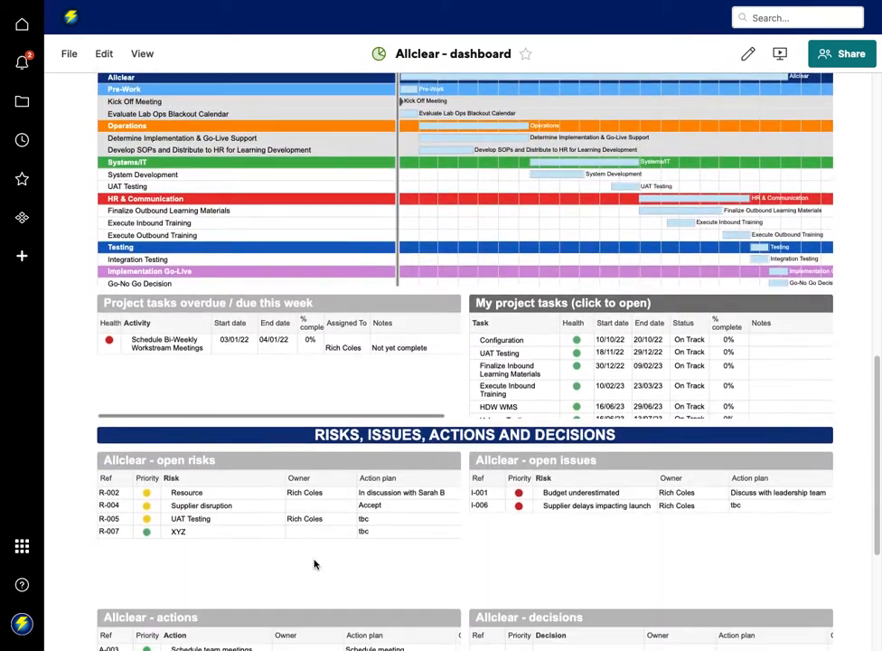
{"action": "scroll", "scroll_direction": "down", "scroll_amount": 3}
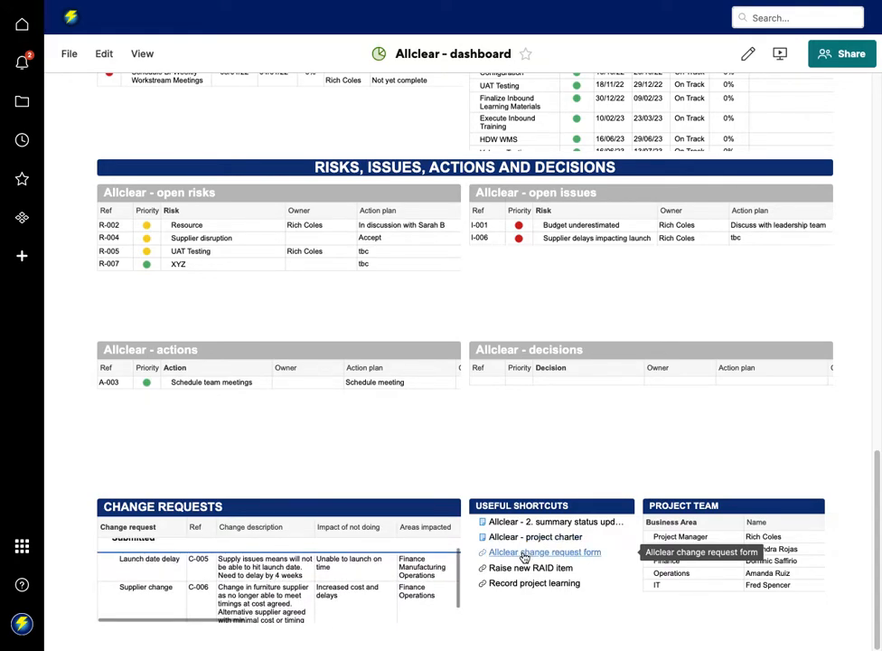
{"action": "mouse_move", "coordinate": [513, 556]}
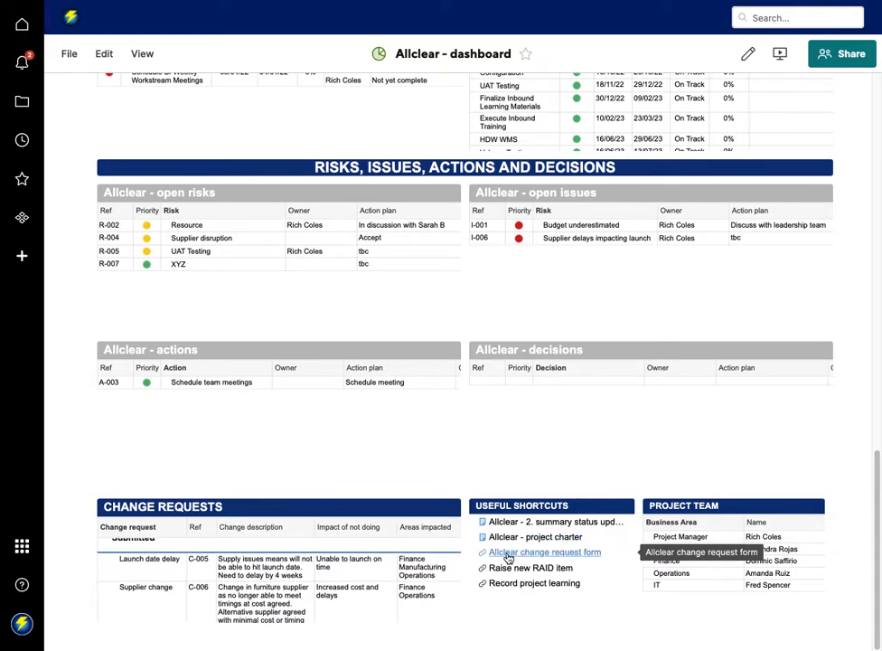
{"action": "mouse_move", "coordinate": [528, 561]}
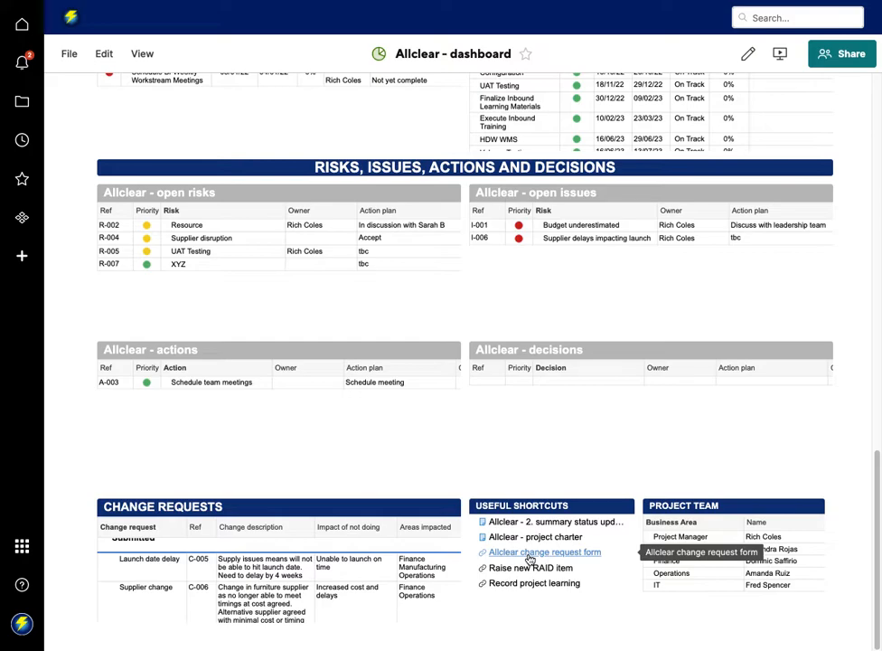
Step: Fill in the Allclear change request form for a $5k budget increase, leaving Other unticked
{"action": "left_click", "coordinate": [546, 553]}
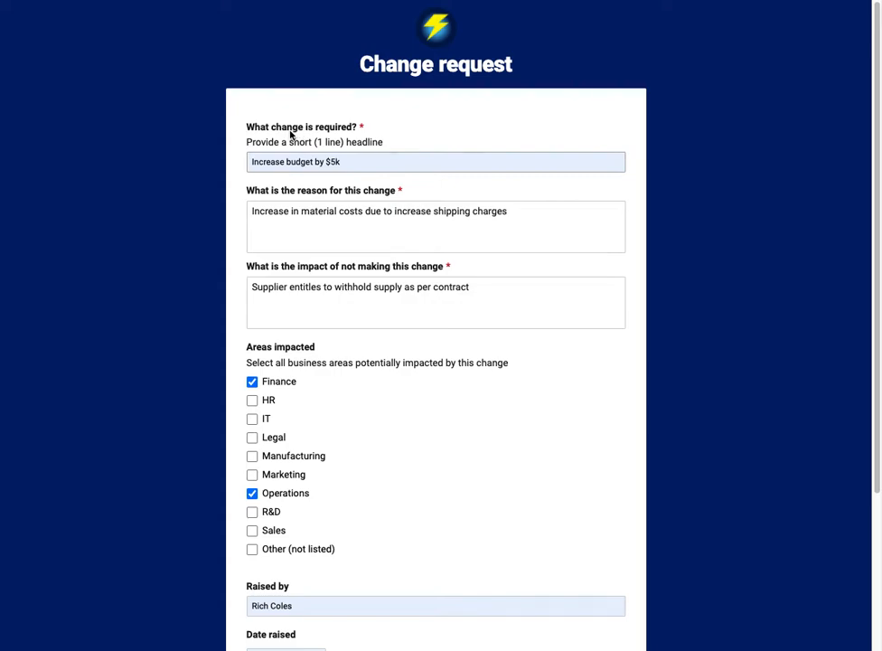
{"action": "mouse_move", "coordinate": [343, 261]}
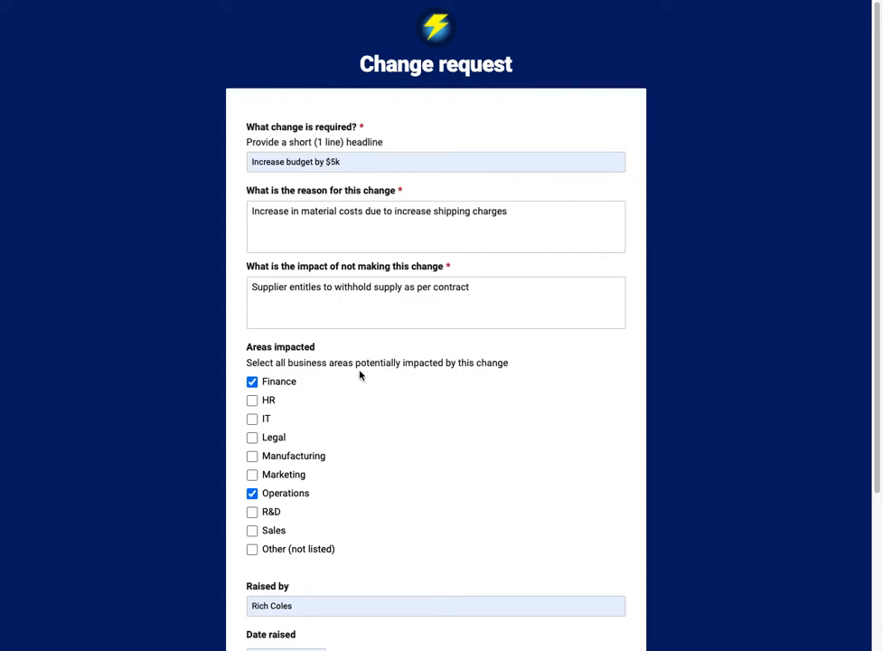
{"action": "mouse_move", "coordinate": [206, 385]}
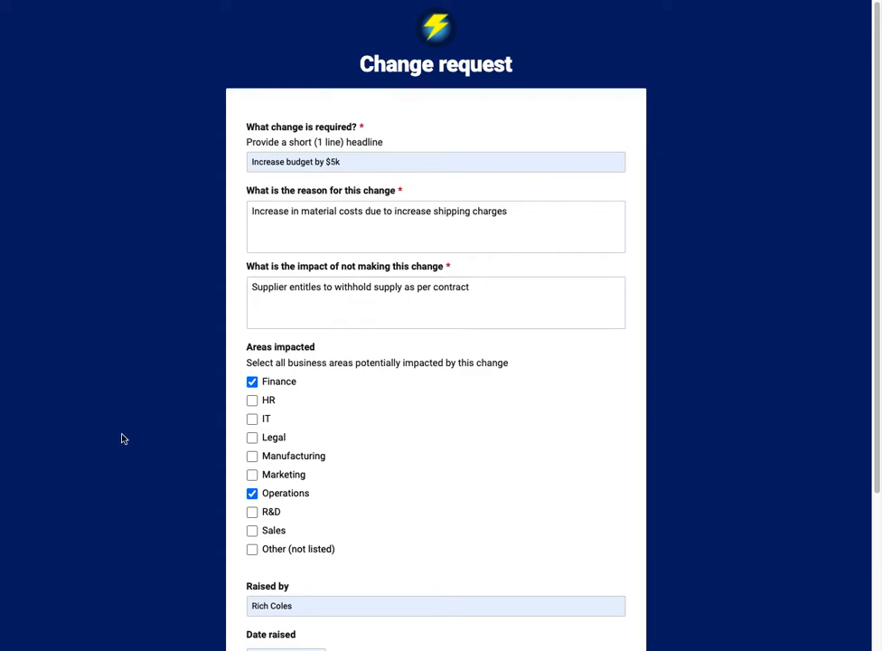
{"action": "scroll", "scroll_direction": "down", "scroll_amount": 3}
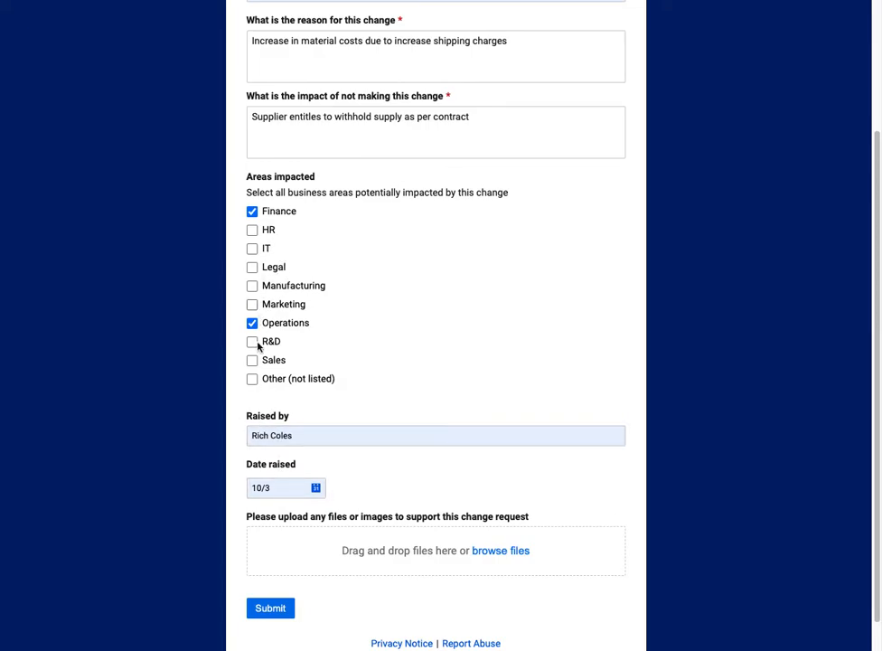
{"action": "mouse_move", "coordinate": [257, 347]}
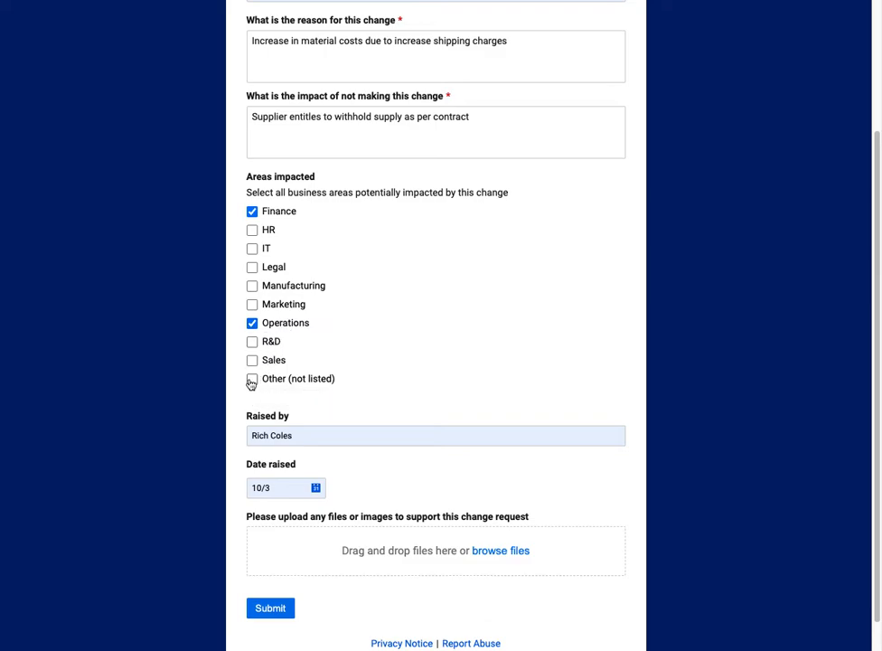
{"action": "mouse_move", "coordinate": [253, 380]}
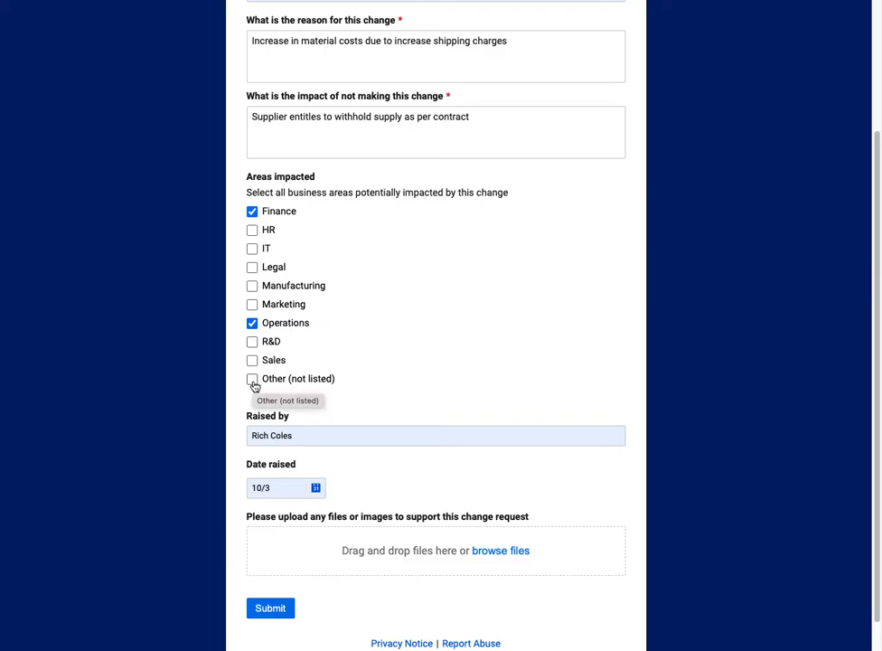
{"action": "left_click", "coordinate": [253, 378]}
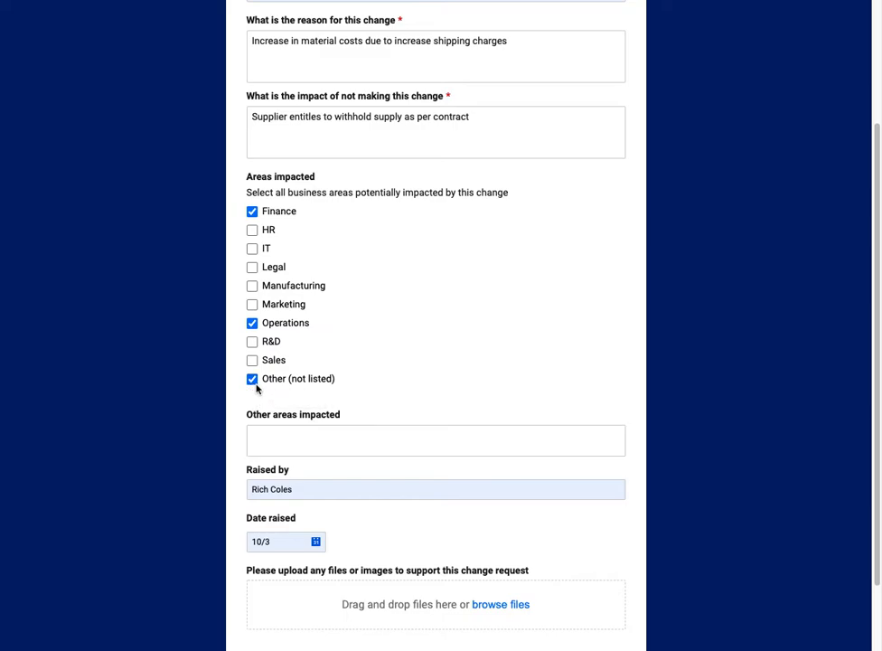
{"action": "left_click", "coordinate": [253, 377]}
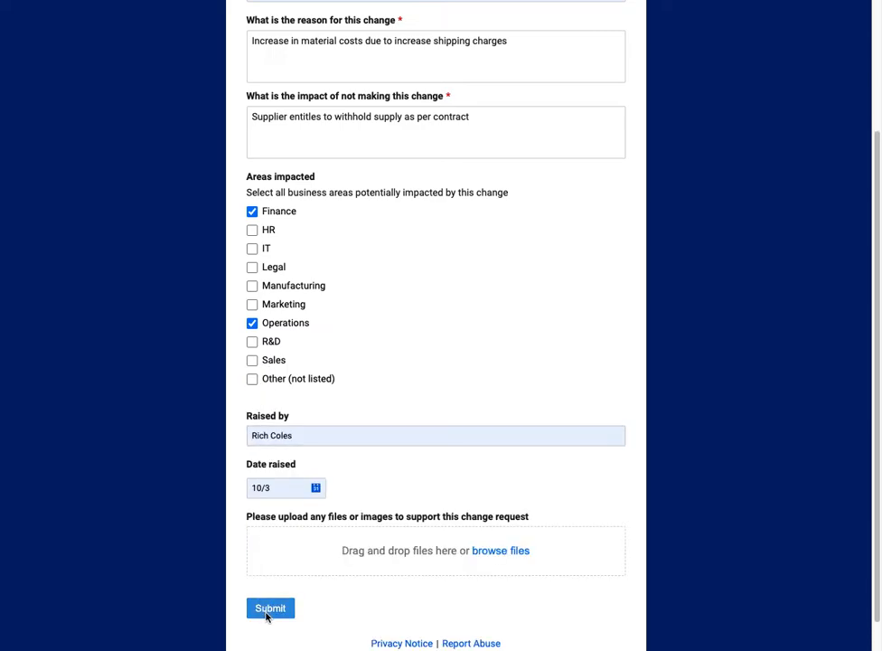
Step: Submit the completed $5k budget increase change request
{"action": "left_click", "coordinate": [269, 607]}
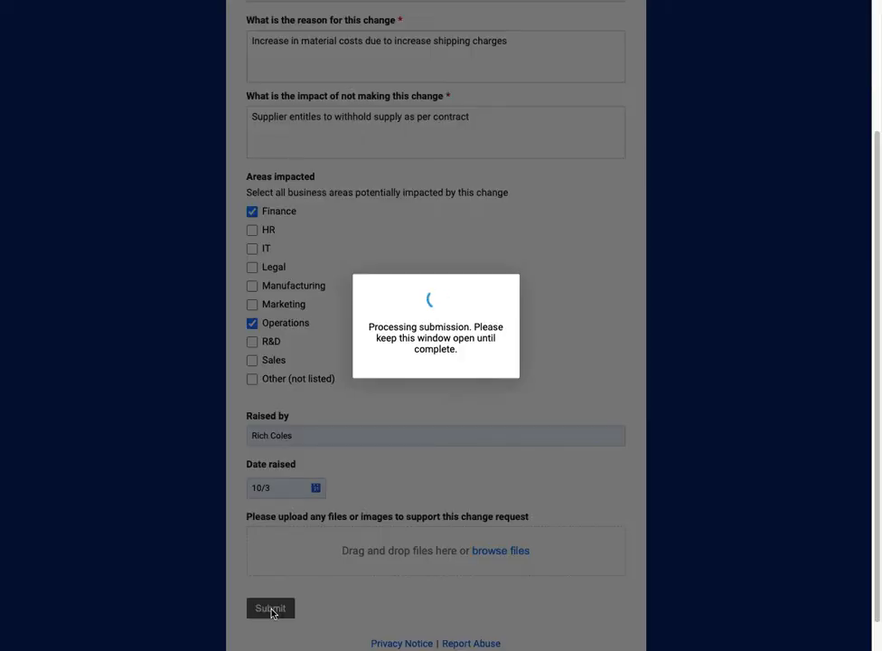
{"action": "left_click", "coordinate": [271, 607]}
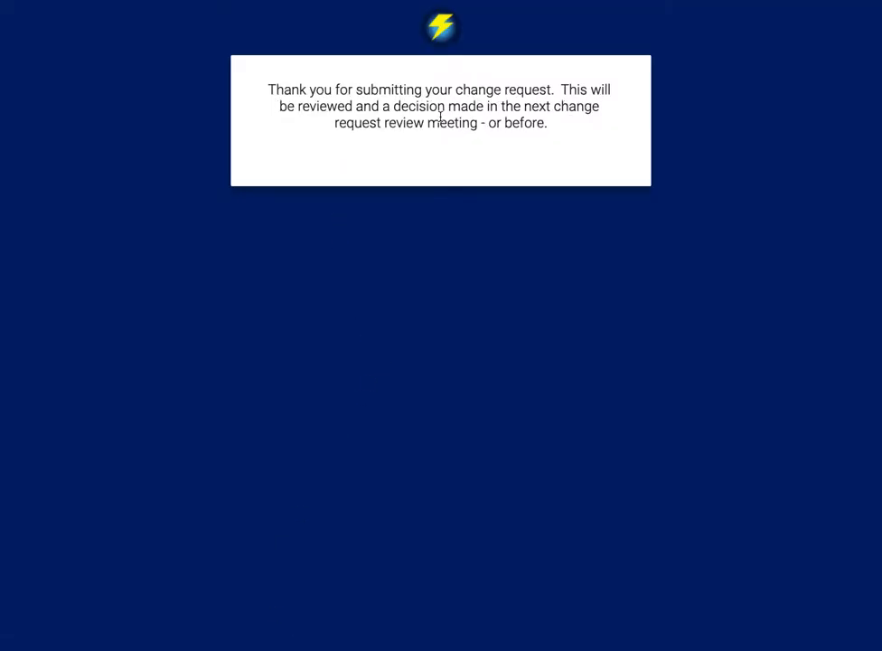
{"action": "mouse_move", "coordinate": [520, 126]}
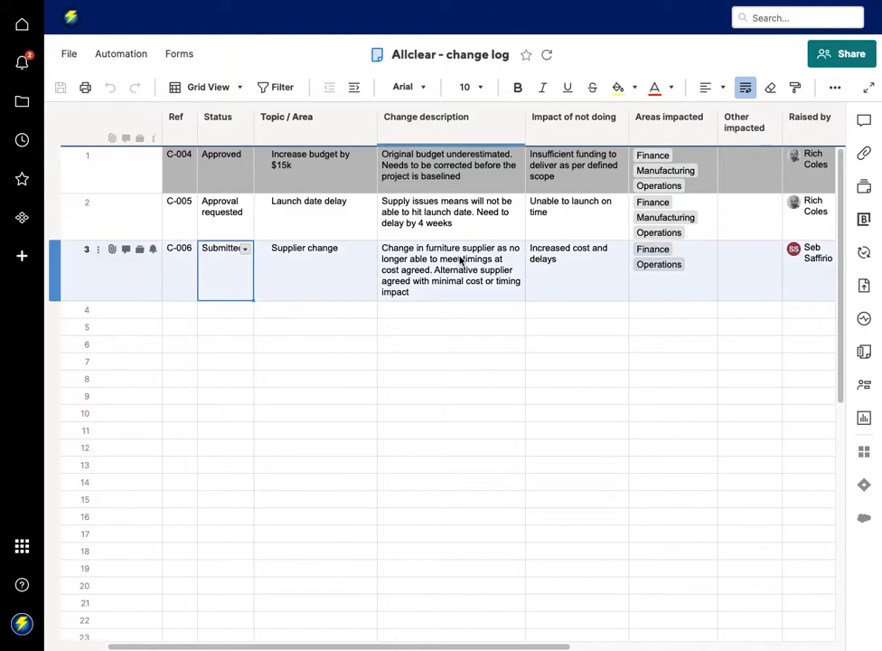
{"action": "left_click", "coordinate": [427, 123]}
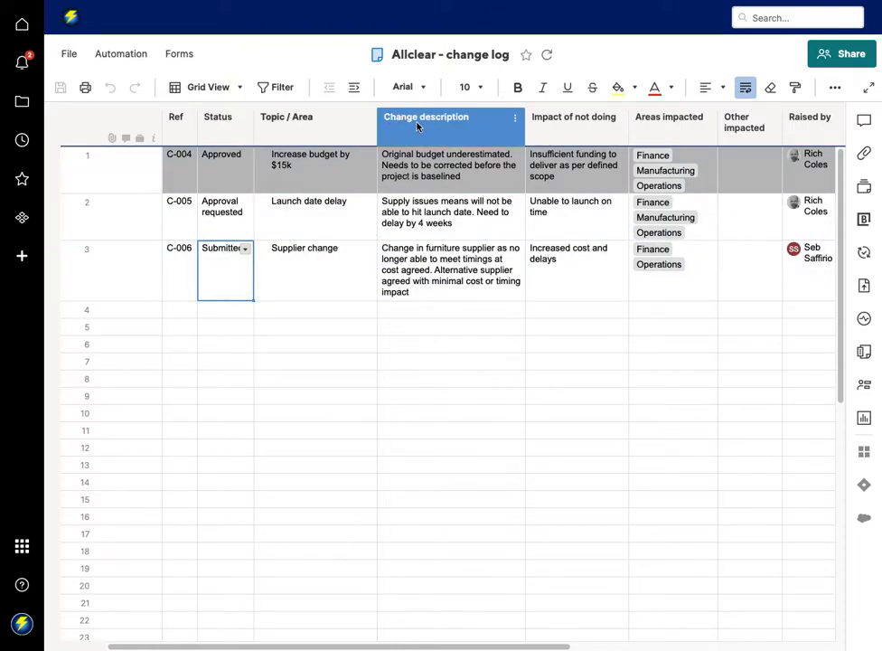
{"action": "left_click", "coordinate": [315, 123]}
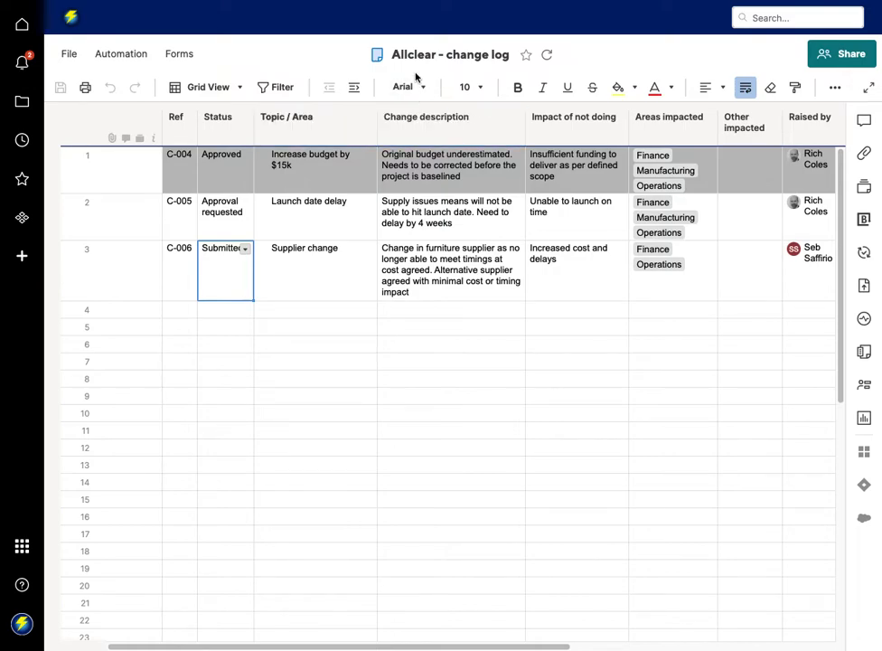
{"action": "mouse_move", "coordinate": [539, 72]}
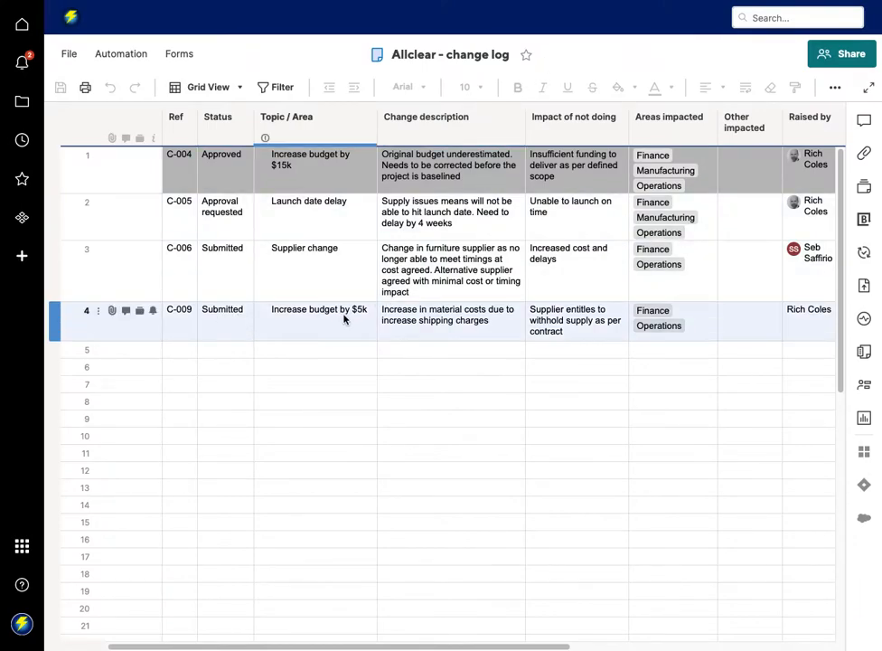
{"action": "mouse_move", "coordinate": [291, 321]}
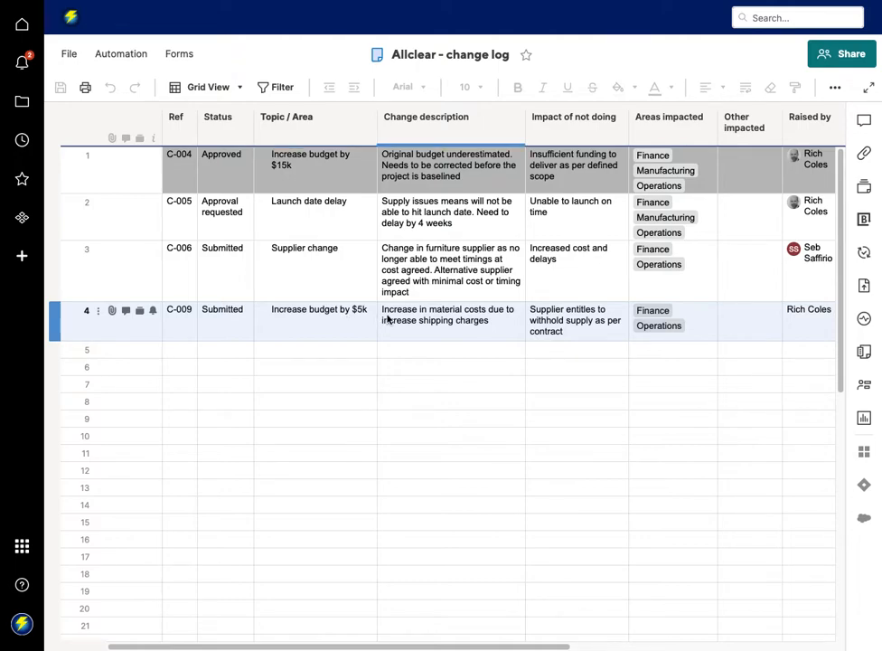
{"action": "mouse_move", "coordinate": [456, 185]}
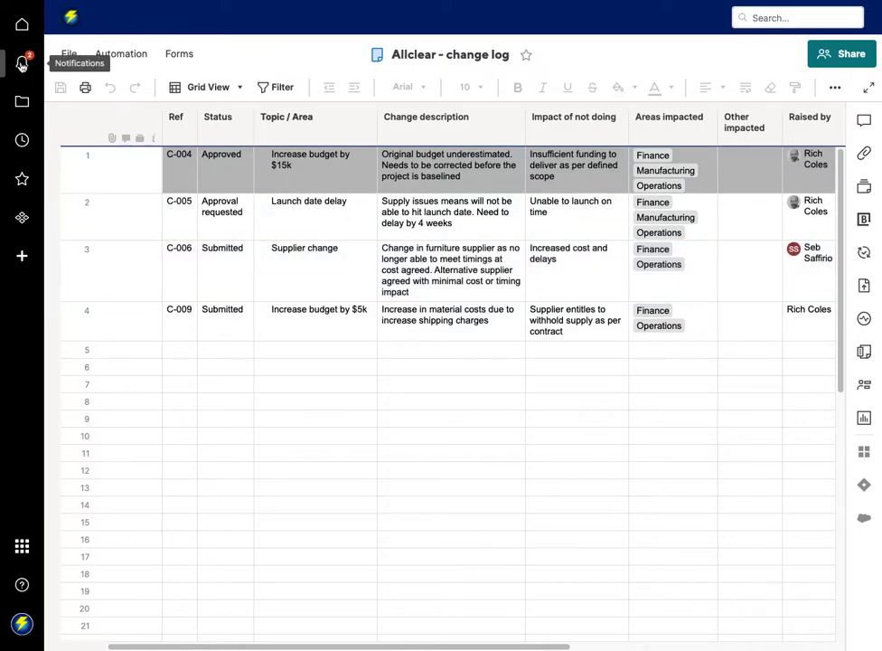
{"action": "left_click", "coordinate": [21, 62]}
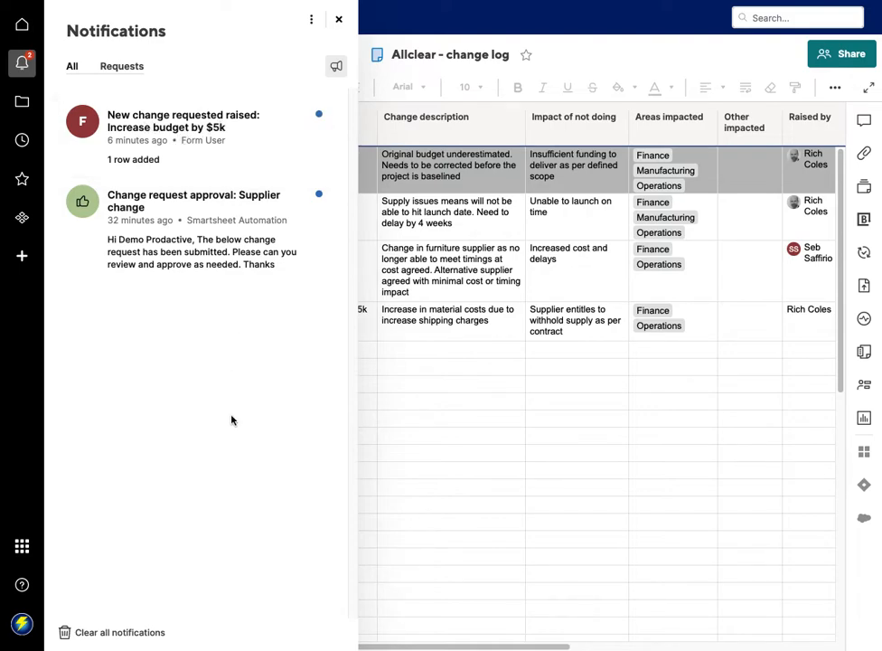
{"action": "left_click", "coordinate": [340, 18]}
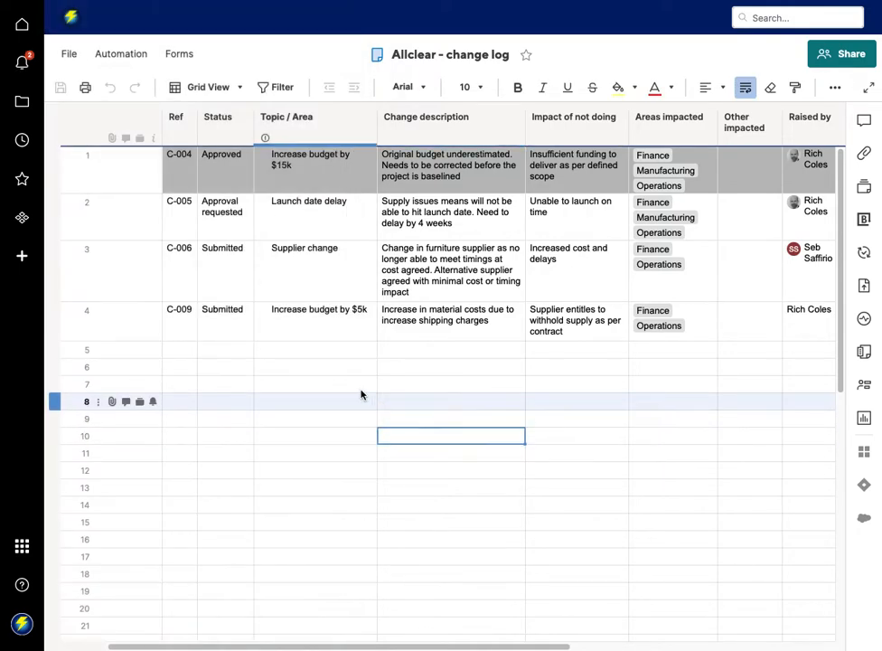
{"action": "left_click", "coordinate": [87, 159]}
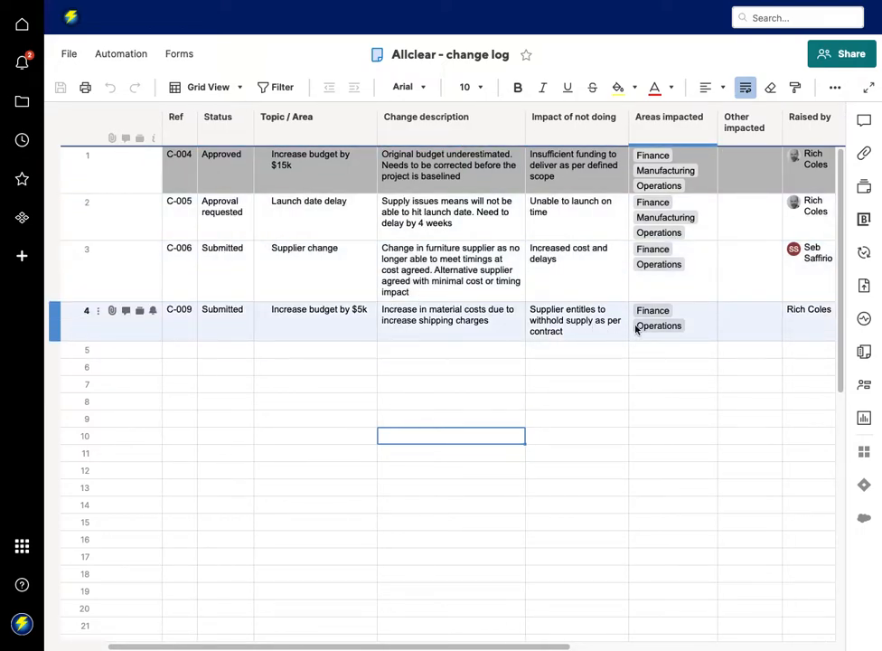
{"action": "left_click", "coordinate": [119, 54]}
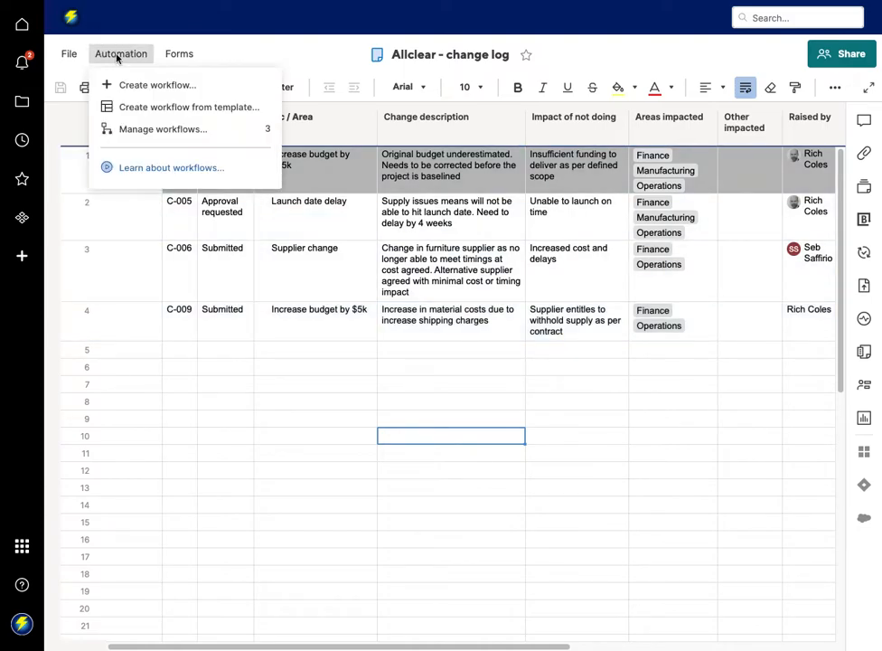
{"action": "left_click", "coordinate": [163, 128]}
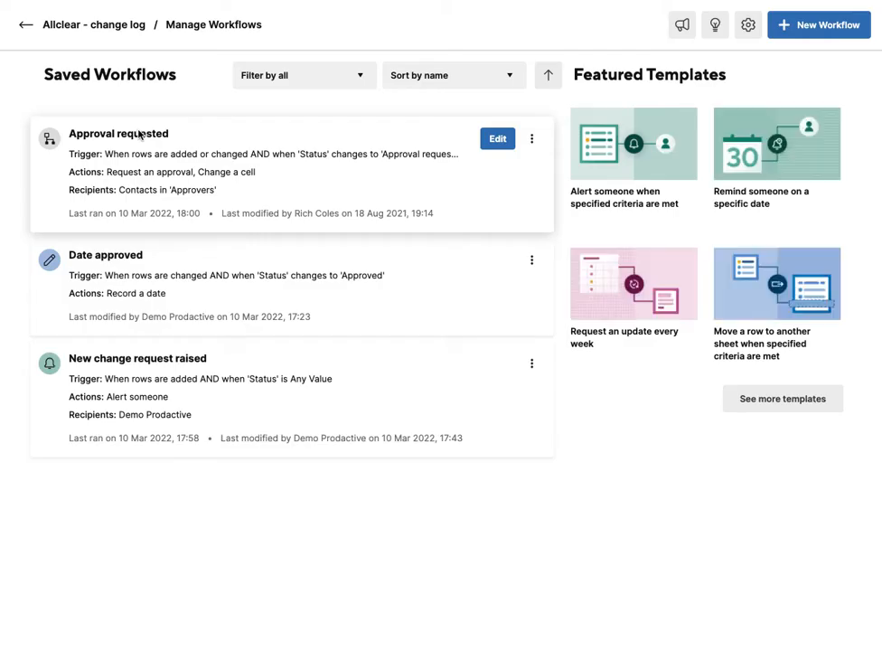
{"action": "mouse_move", "coordinate": [145, 392]}
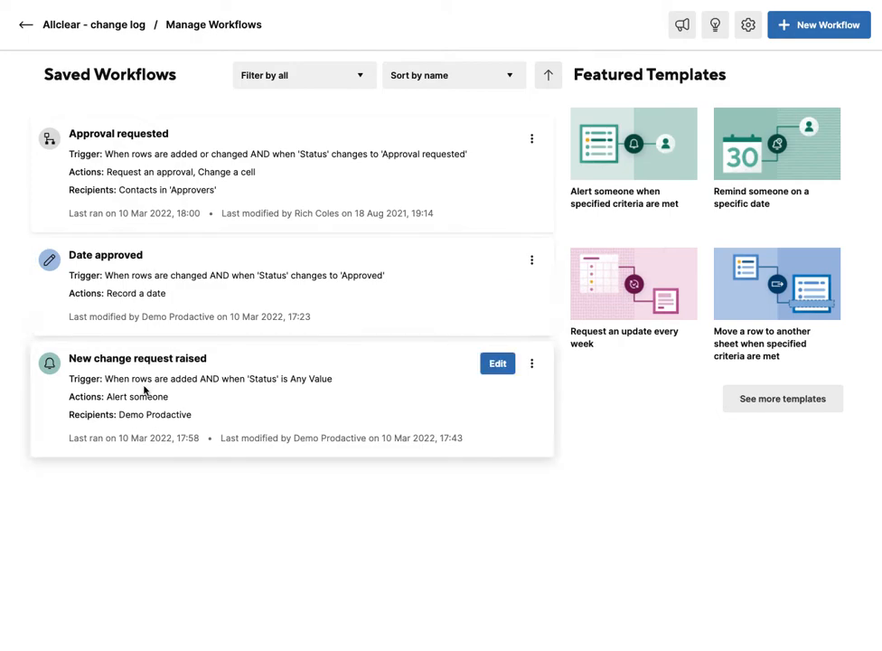
{"action": "mouse_move", "coordinate": [181, 373]}
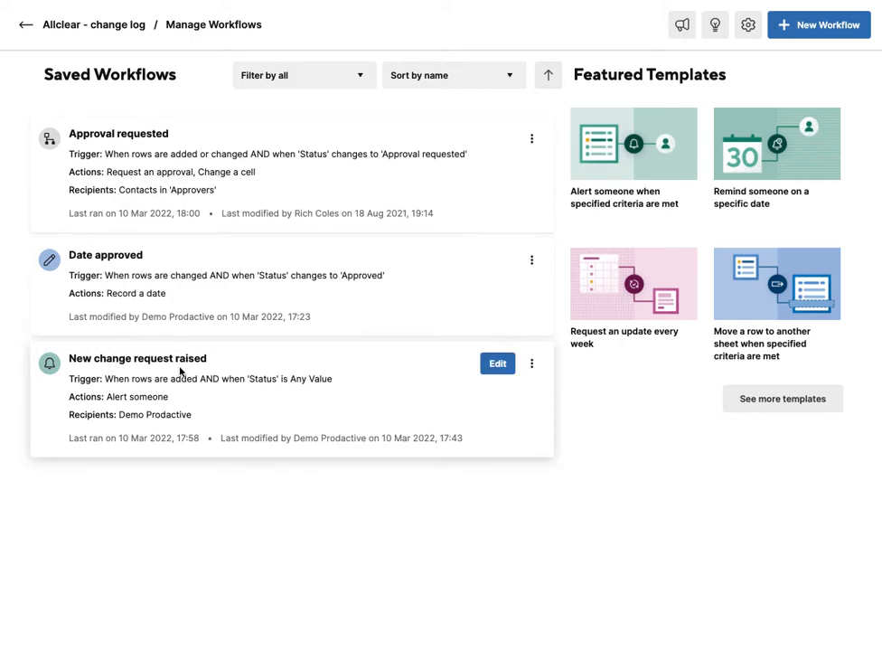
{"action": "mouse_move", "coordinate": [143, 419]}
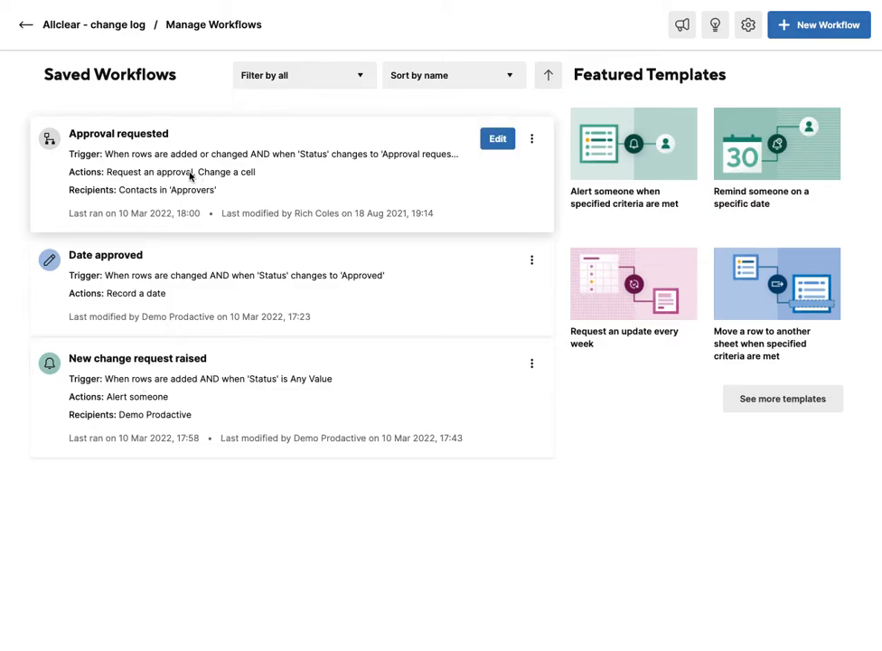
{"action": "mouse_move", "coordinate": [266, 163]}
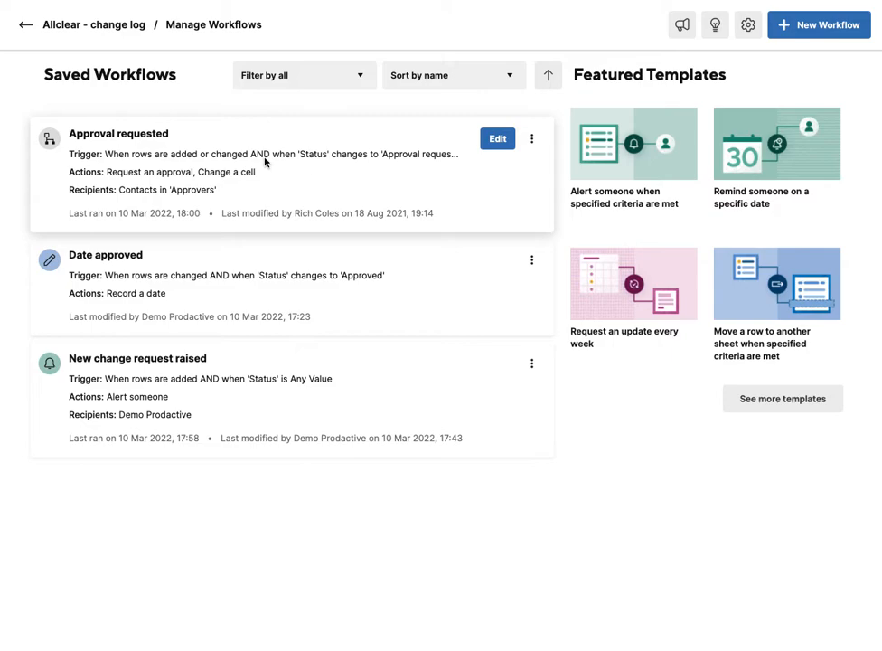
{"action": "mouse_move", "coordinate": [412, 166]}
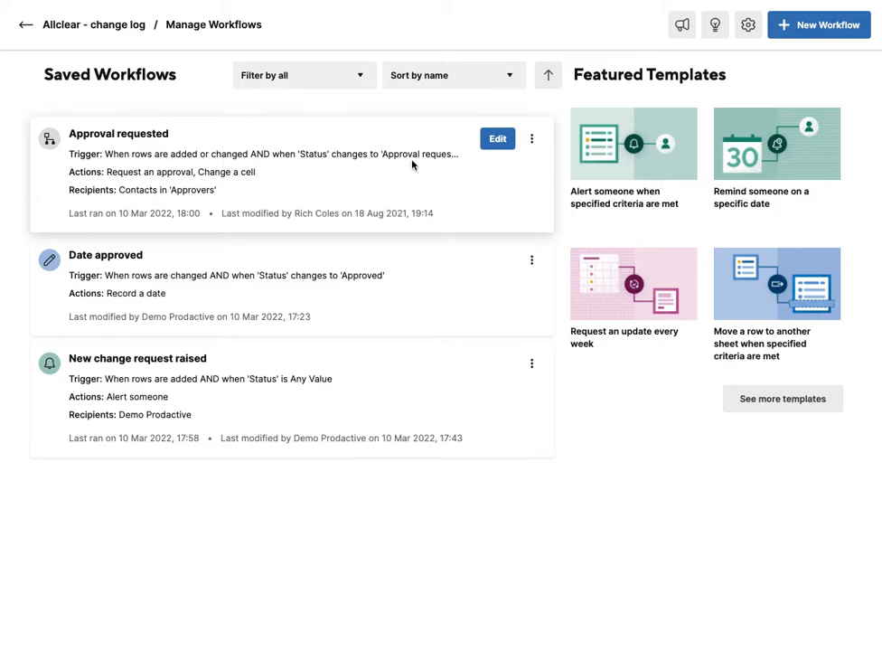
{"action": "mouse_move", "coordinate": [188, 194]}
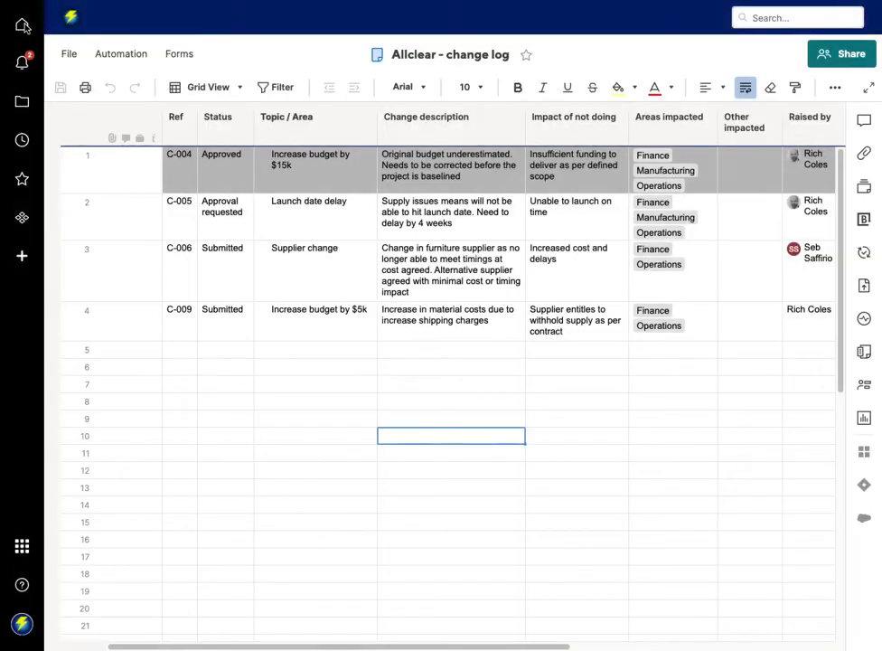
{"action": "left_click", "coordinate": [234, 217]}
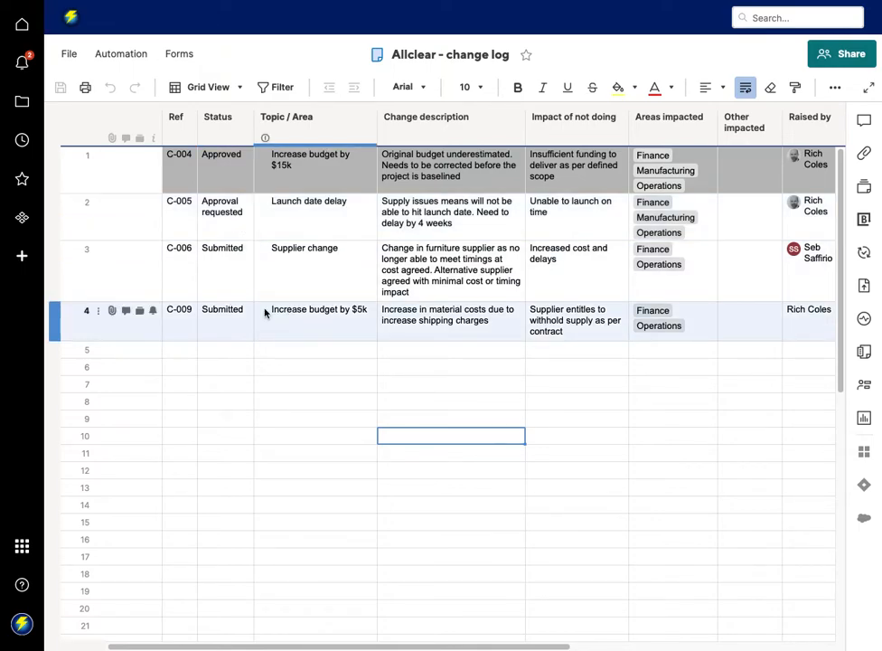
{"action": "mouse_move", "coordinate": [325, 318]}
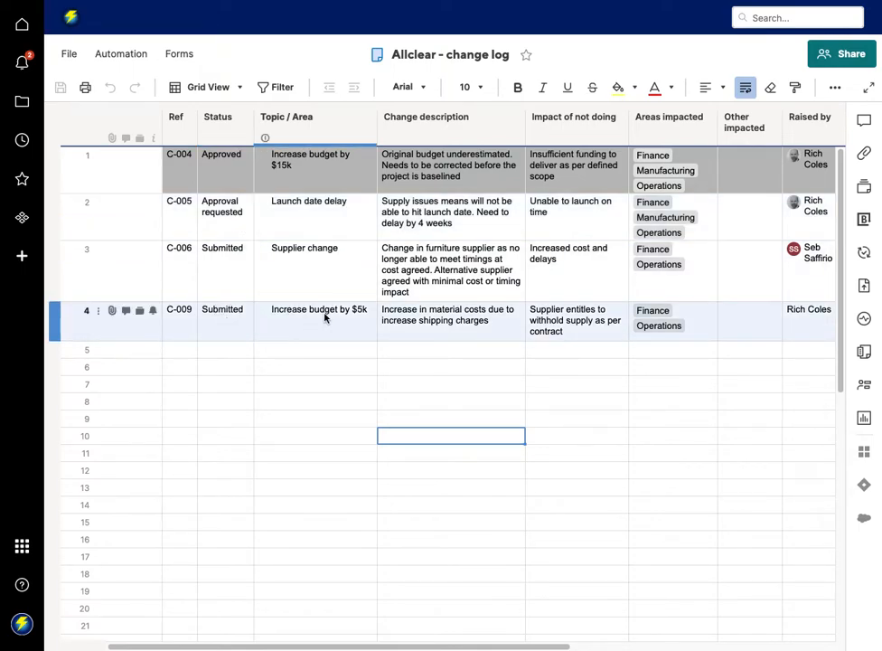
{"action": "scroll", "scroll_direction": "right", "scroll_amount": 3}
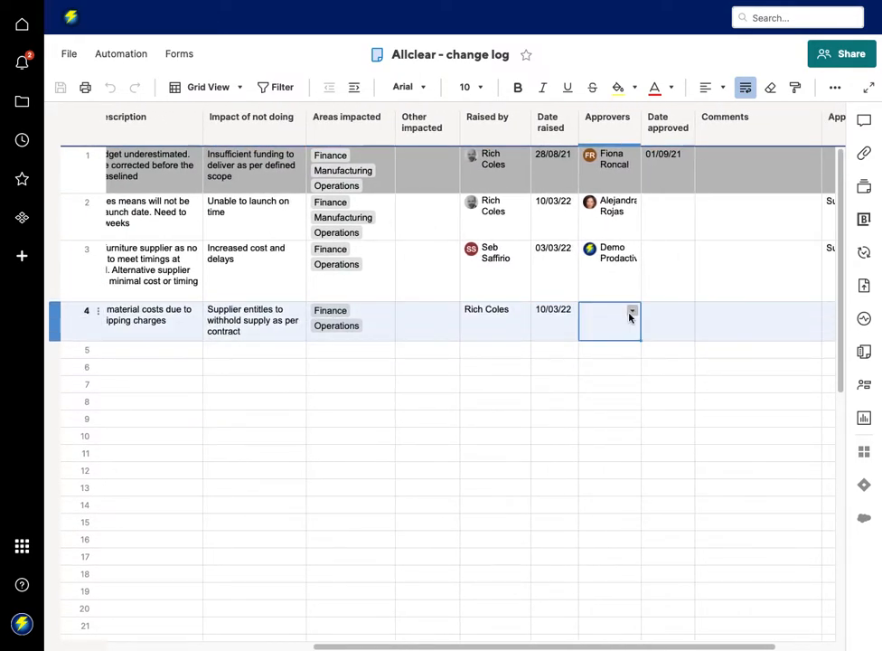
{"action": "left_click", "coordinate": [631, 316]}
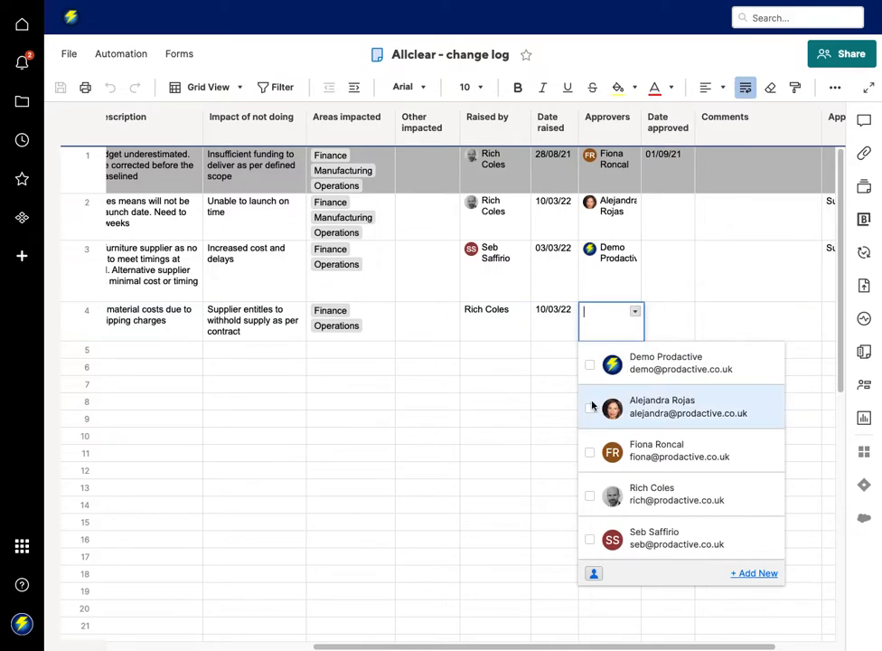
{"action": "left_click", "coordinate": [680, 406]}
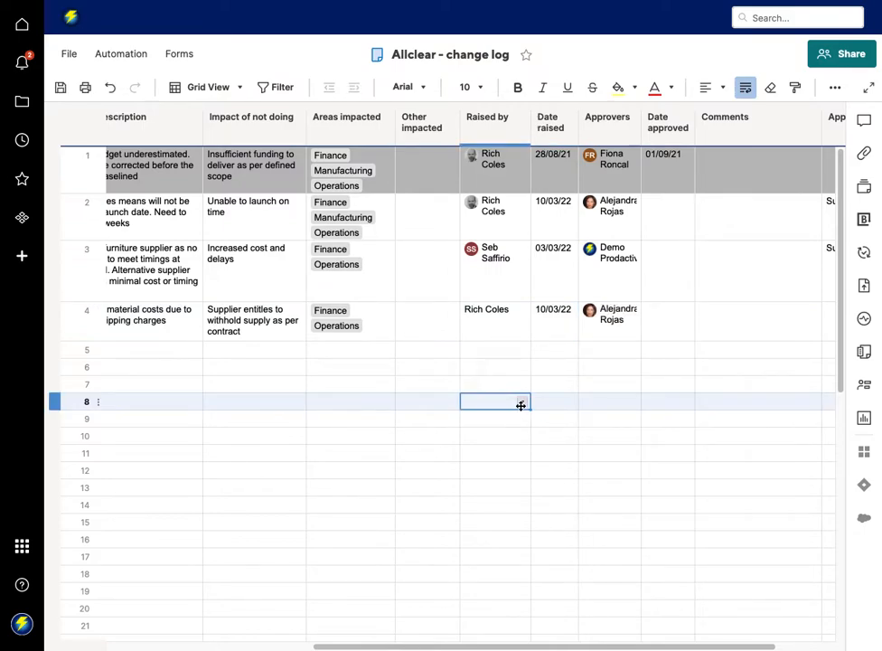
Step: Set the C-009 change request status to Approval requested
{"action": "scroll", "scroll_direction": "left", "scroll_amount": 3}
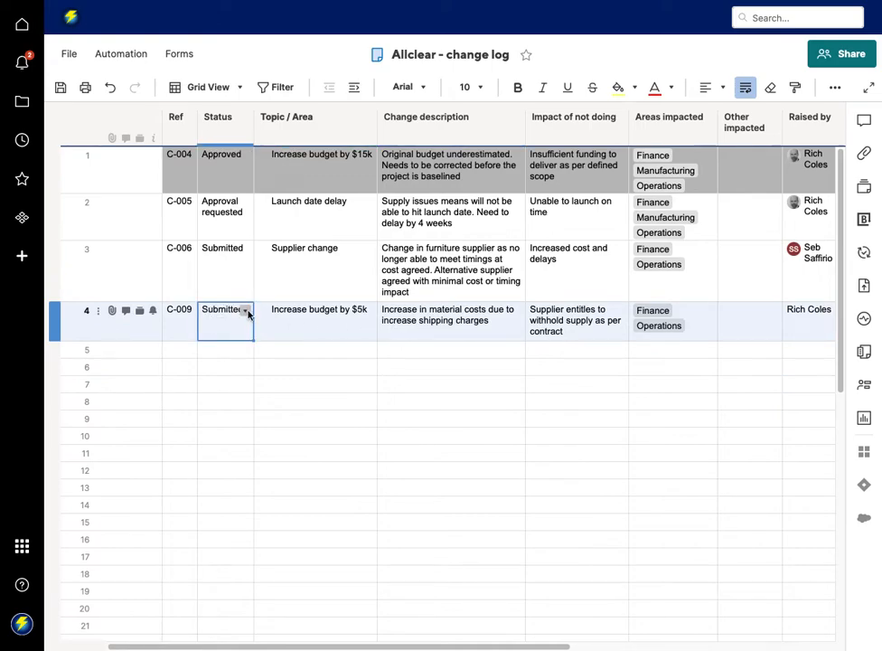
{"action": "left_click", "coordinate": [244, 309]}
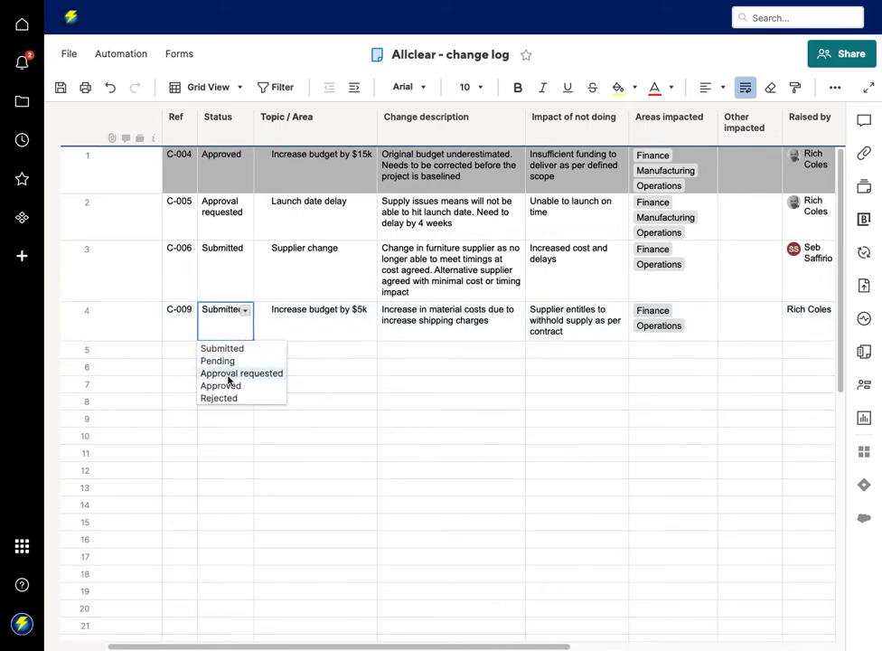
{"action": "left_click", "coordinate": [242, 372]}
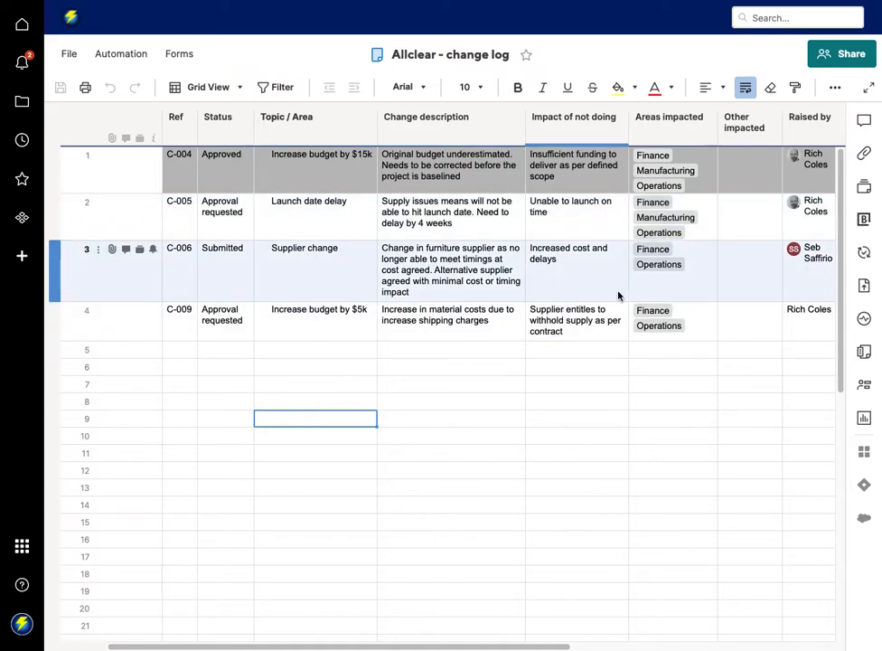
{"action": "left_click", "coordinate": [22, 25]}
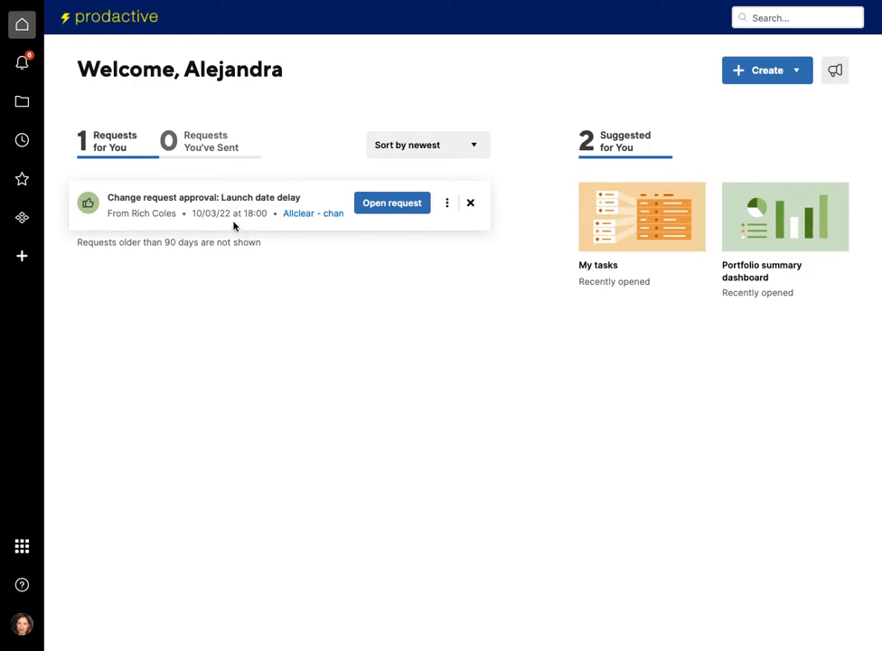
{"action": "mouse_move", "coordinate": [166, 213]}
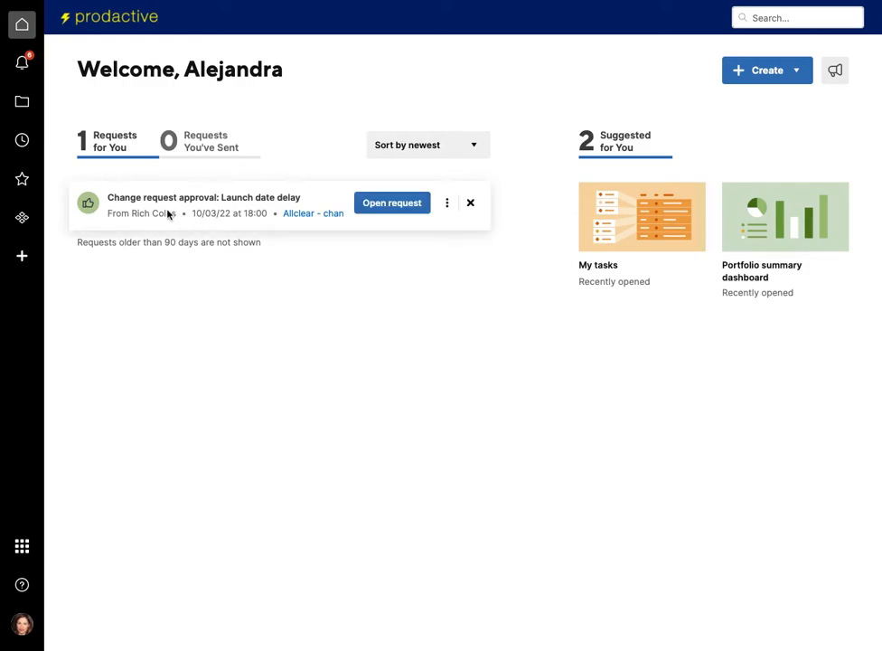
{"action": "mouse_move", "coordinate": [182, 228]}
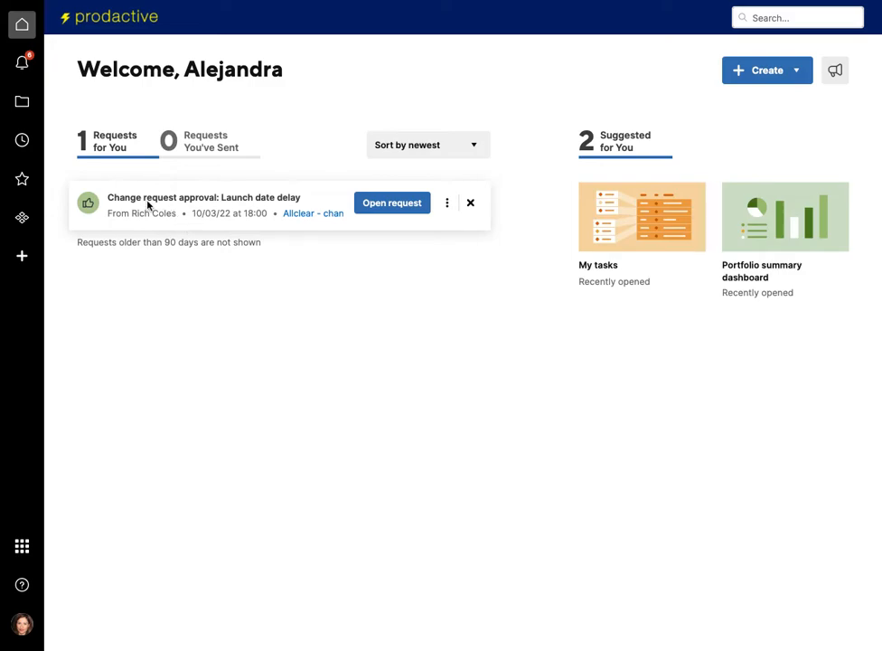
{"action": "mouse_move", "coordinate": [336, 208]}
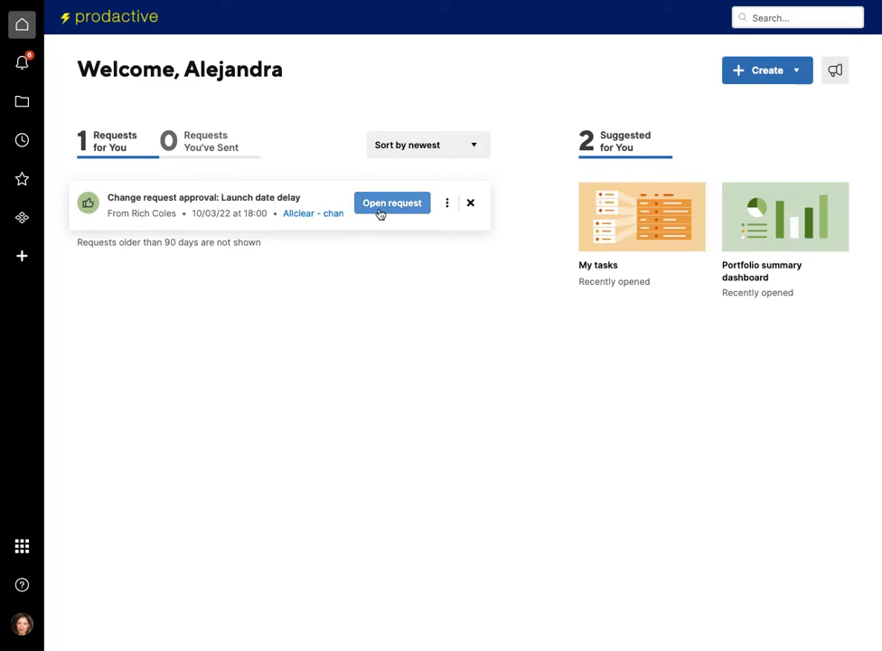
Step: Review and approve the Launch date delay change request
{"action": "left_click", "coordinate": [390, 202]}
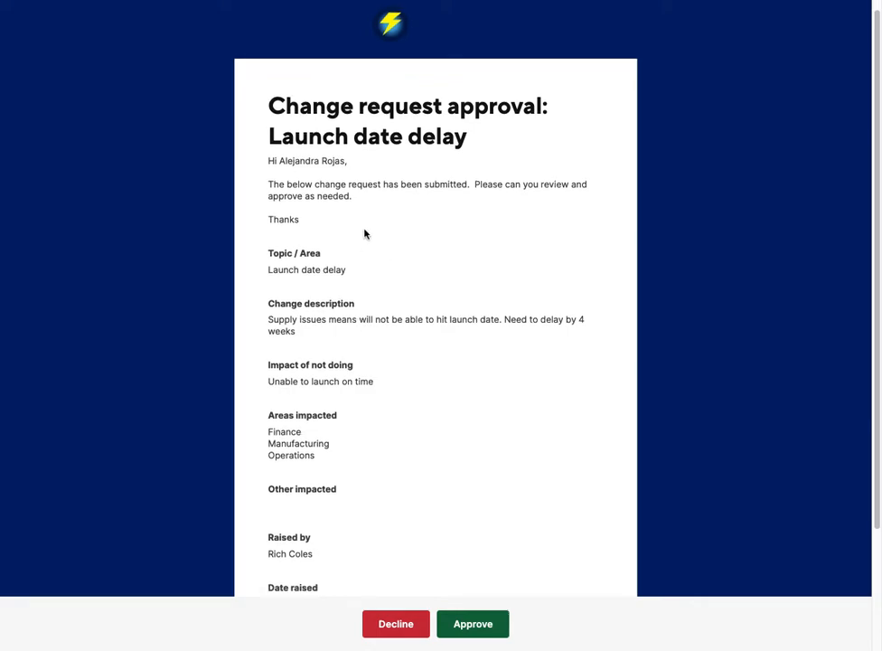
{"action": "scroll", "scroll_direction": "down", "scroll_amount": 3}
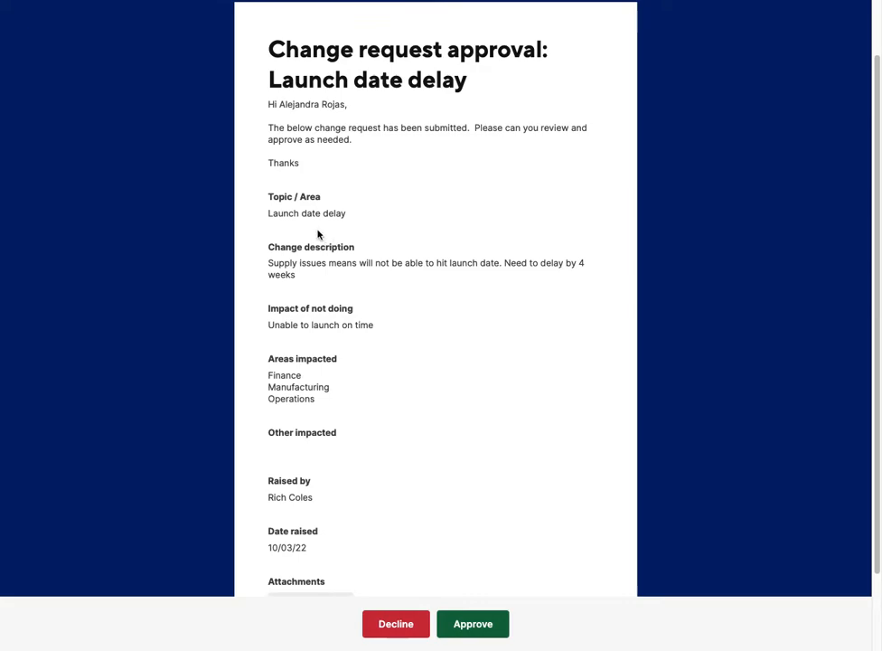
{"action": "mouse_move", "coordinate": [303, 382]}
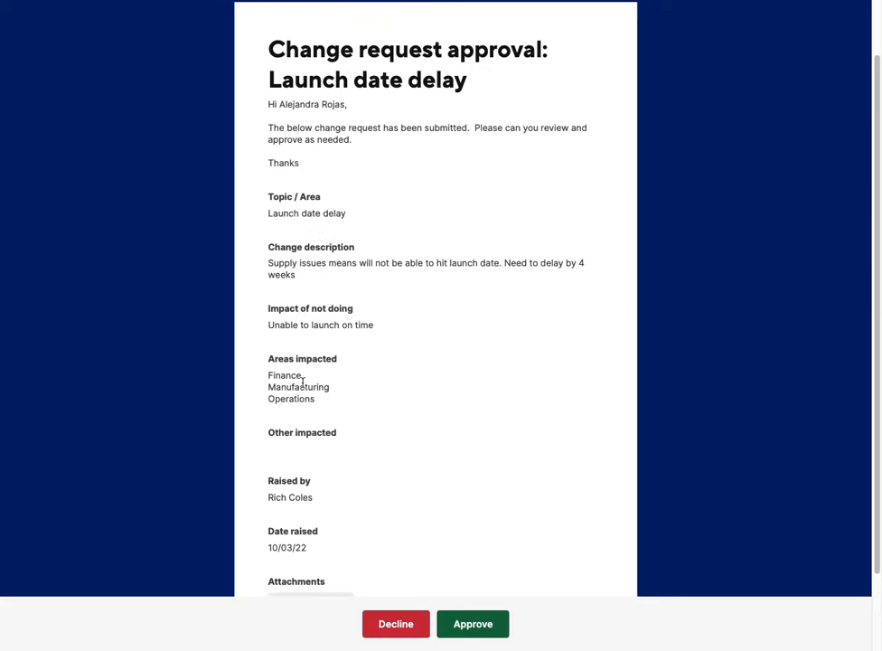
{"action": "scroll", "scroll_direction": "down", "scroll_amount": 3}
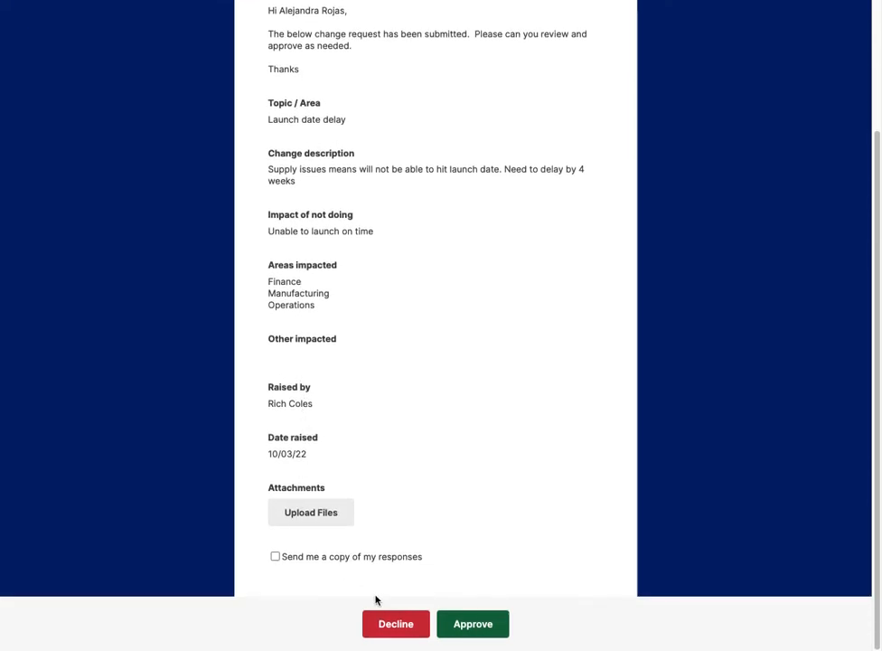
{"action": "mouse_move", "coordinate": [465, 623]}
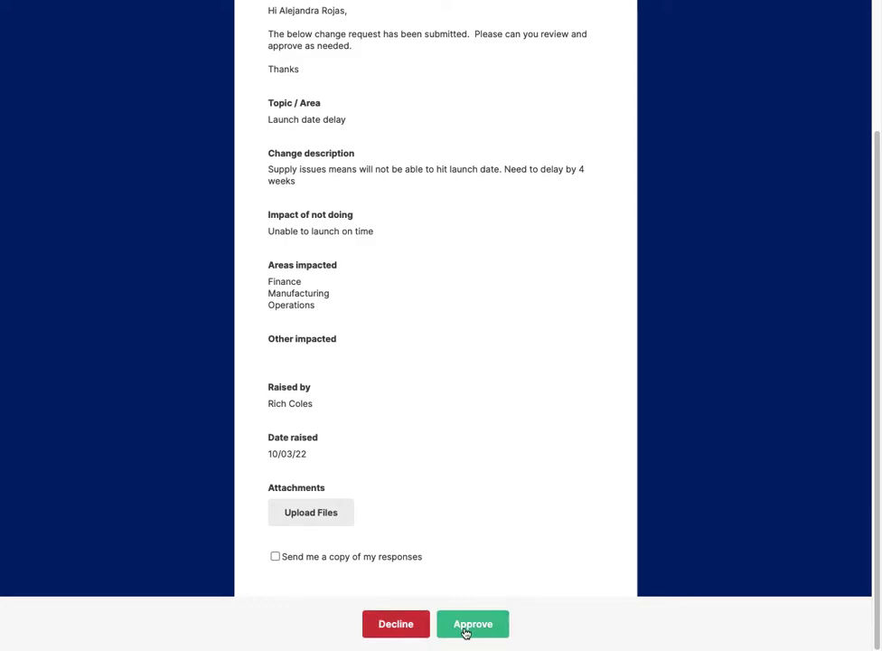
{"action": "left_click", "coordinate": [474, 624]}
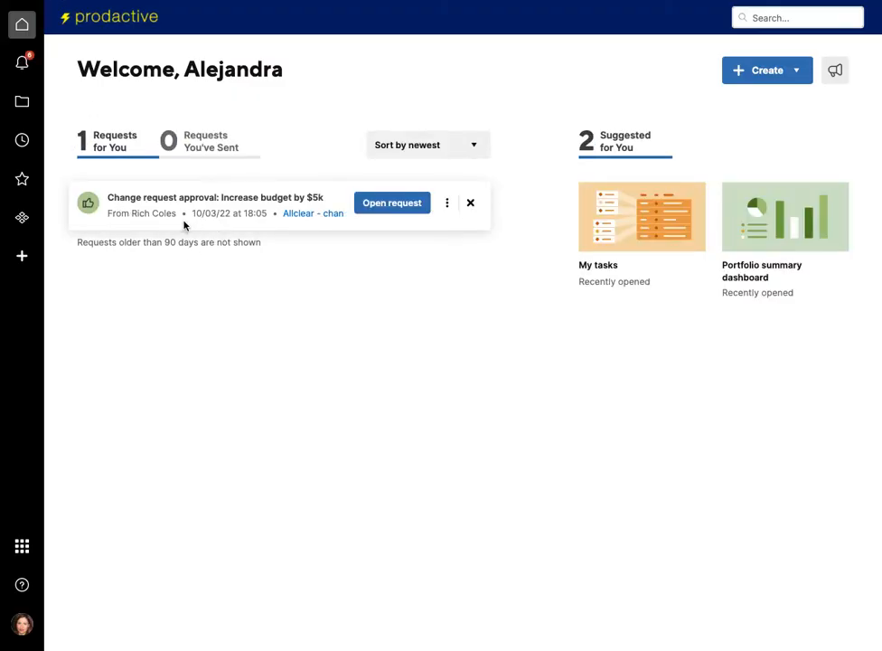
{"action": "mouse_move", "coordinate": [260, 224]}
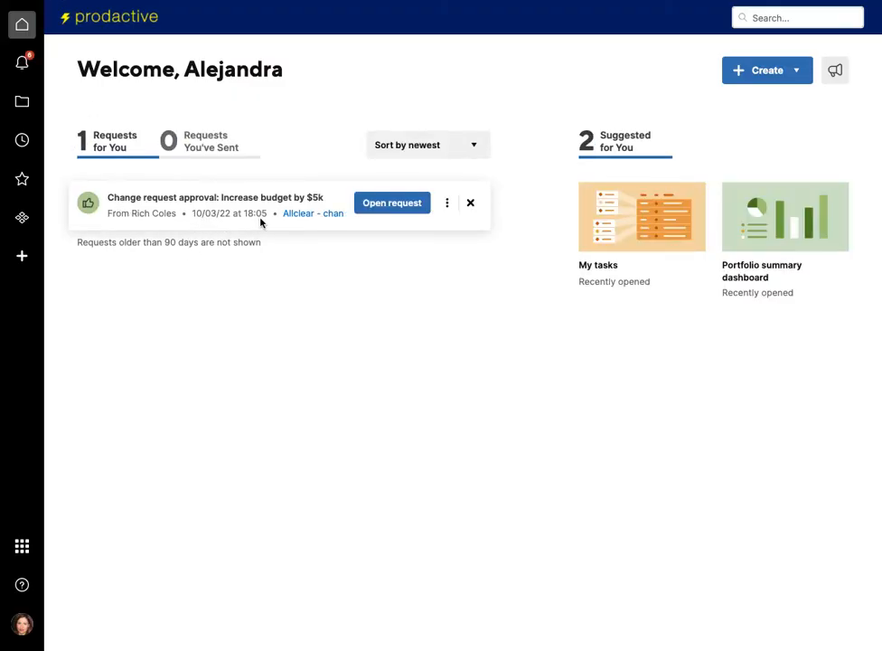
{"action": "mouse_move", "coordinate": [279, 217]}
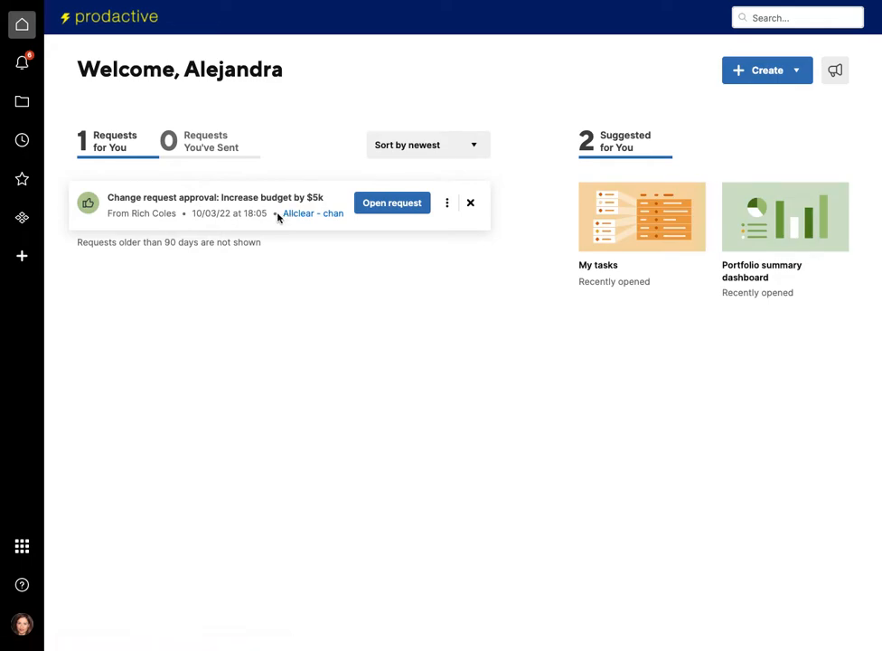
{"action": "mouse_move", "coordinate": [166, 213]}
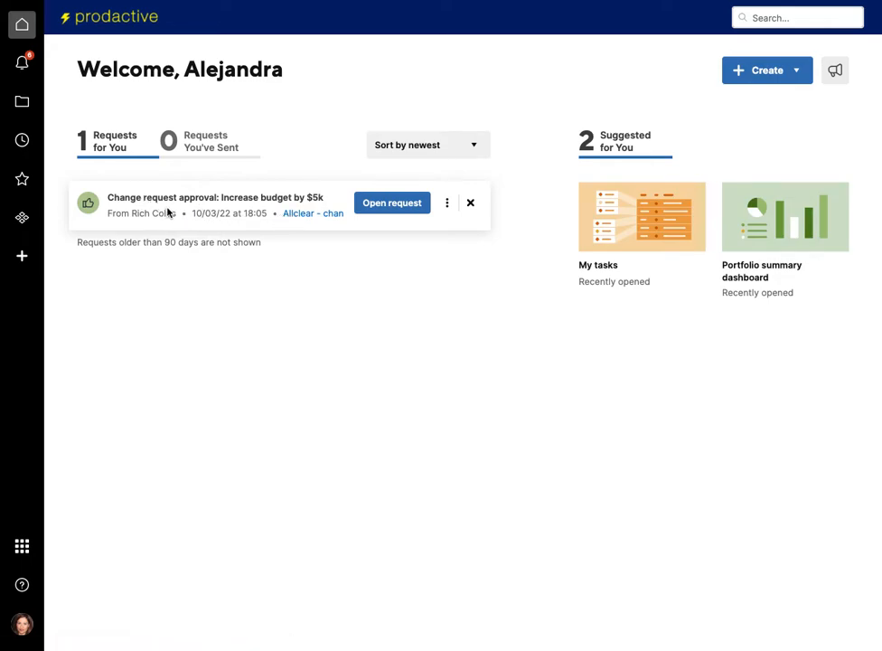
{"action": "mouse_move", "coordinate": [264, 206]}
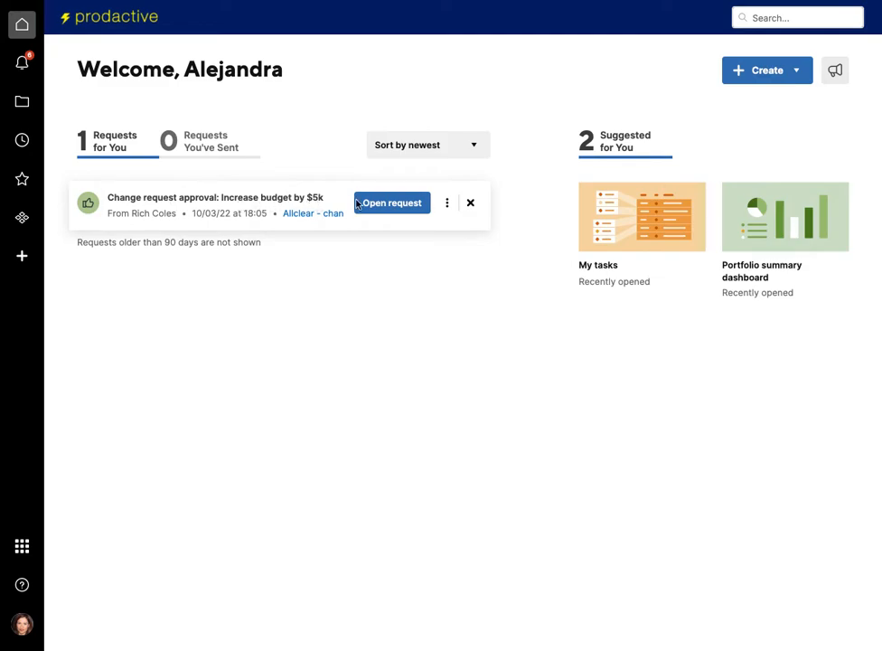
Step: Review and approve the Increase budget by $5k change request
{"action": "left_click", "coordinate": [391, 203]}
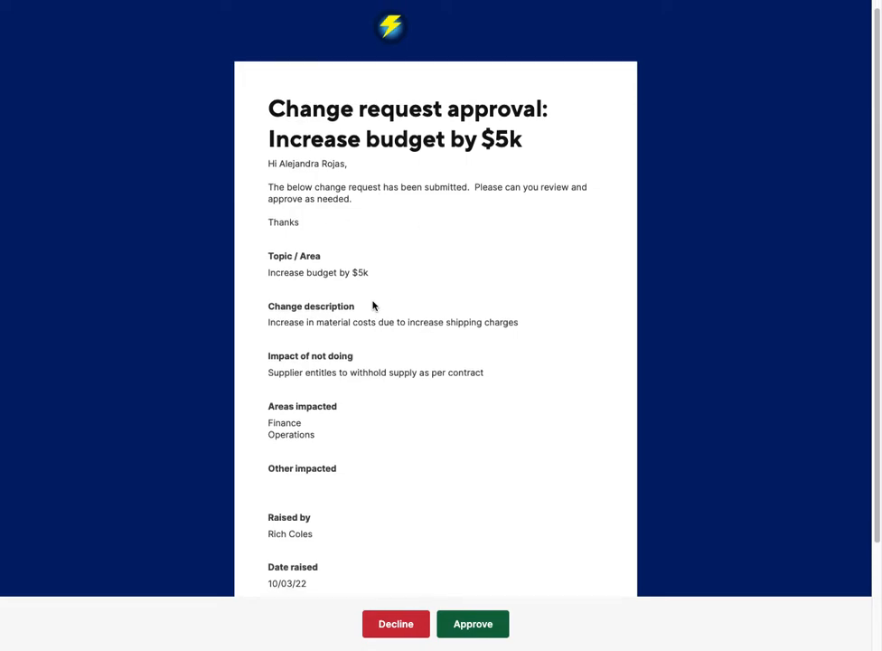
{"action": "scroll", "scroll_direction": "down", "scroll_amount": 3}
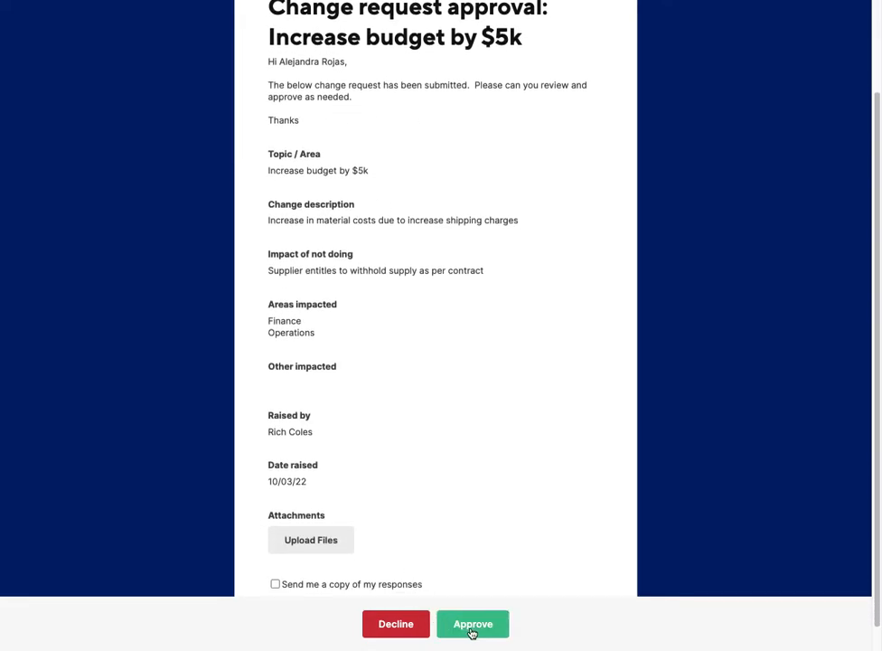
{"action": "scroll", "scroll_direction": "up", "scroll_amount": 3}
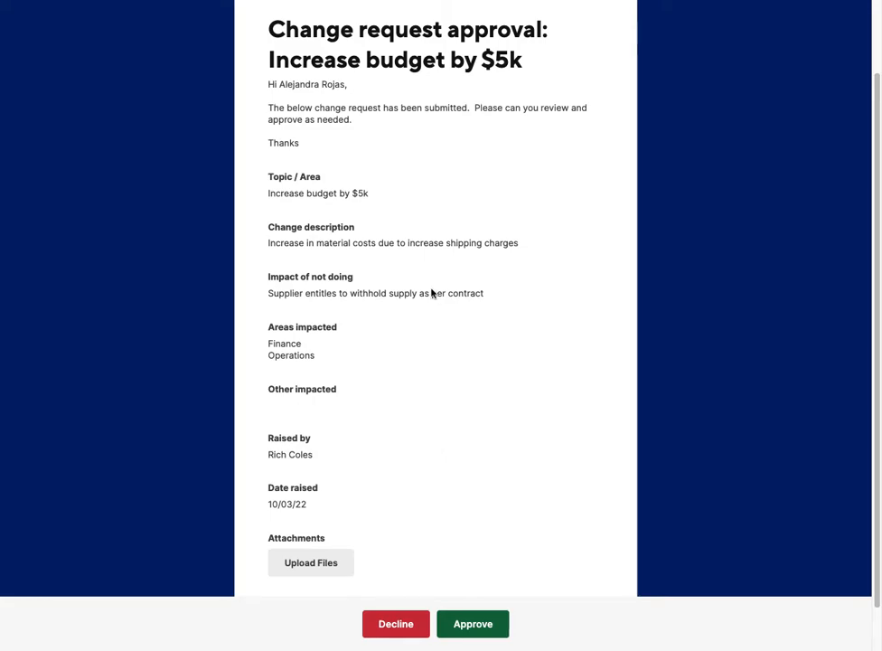
{"action": "left_click", "coordinate": [472, 624]}
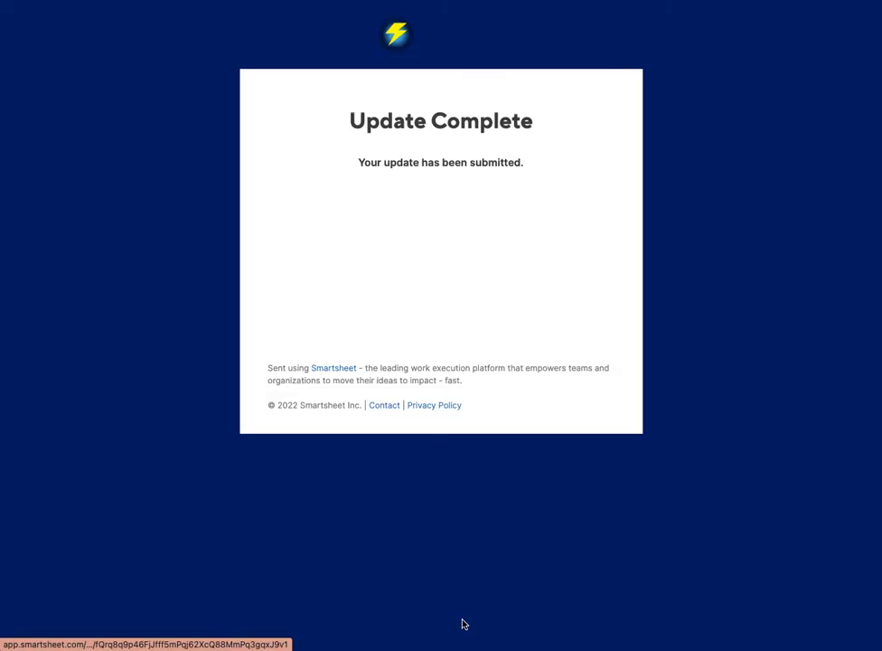
{"action": "mouse_move", "coordinate": [169, 231]}
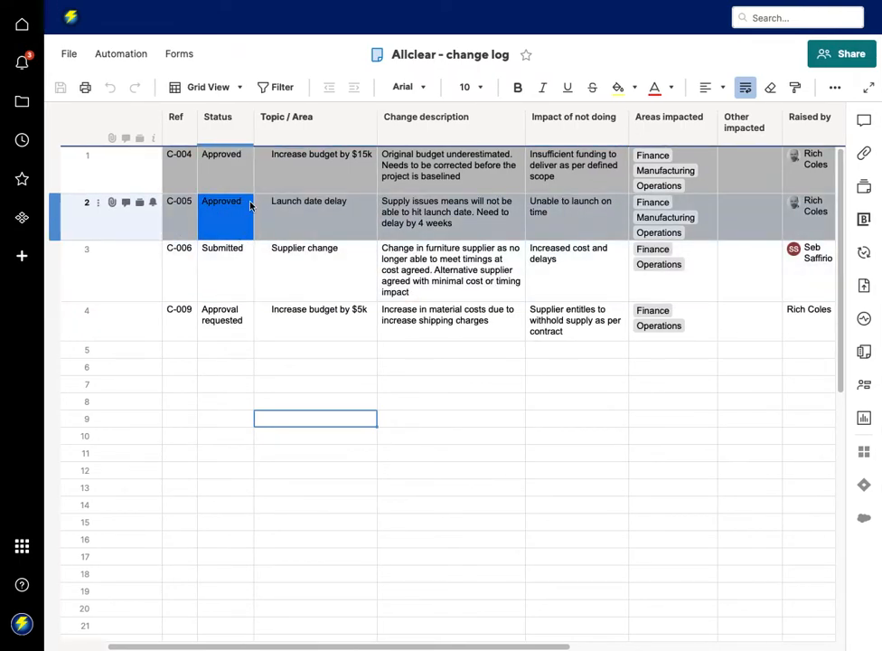
{"action": "mouse_move", "coordinate": [239, 220]}
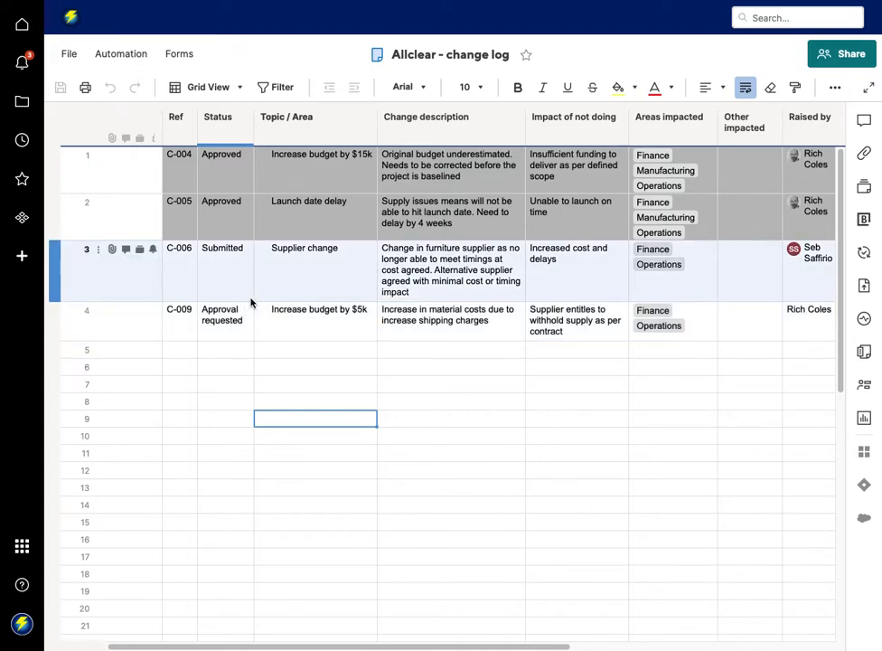
Step: Scroll the change log across to the Approvers and Date approved columns
{"action": "scroll", "scroll_direction": "right", "scroll_amount": 3}
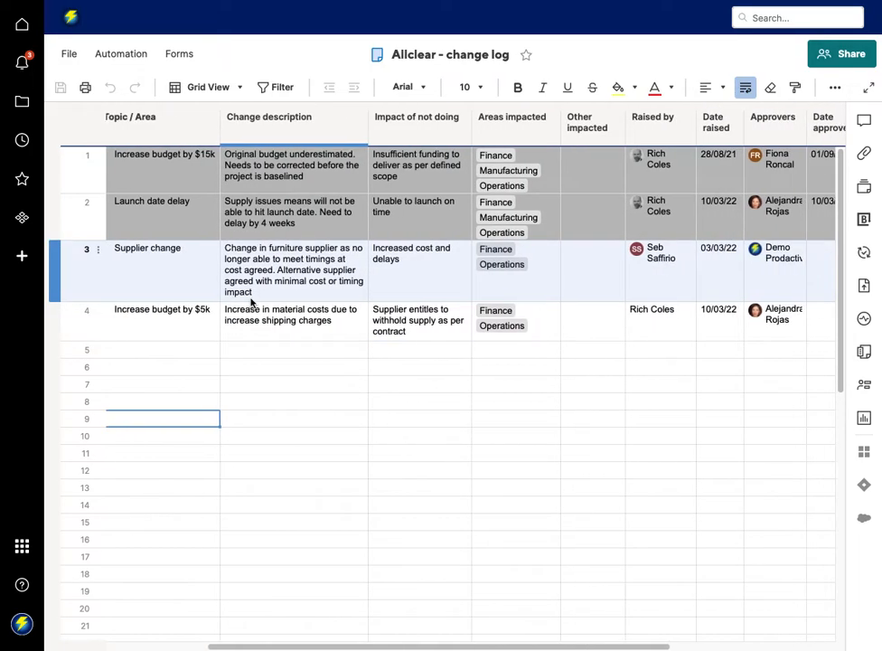
{"action": "scroll", "scroll_direction": "right", "scroll_amount": 3}
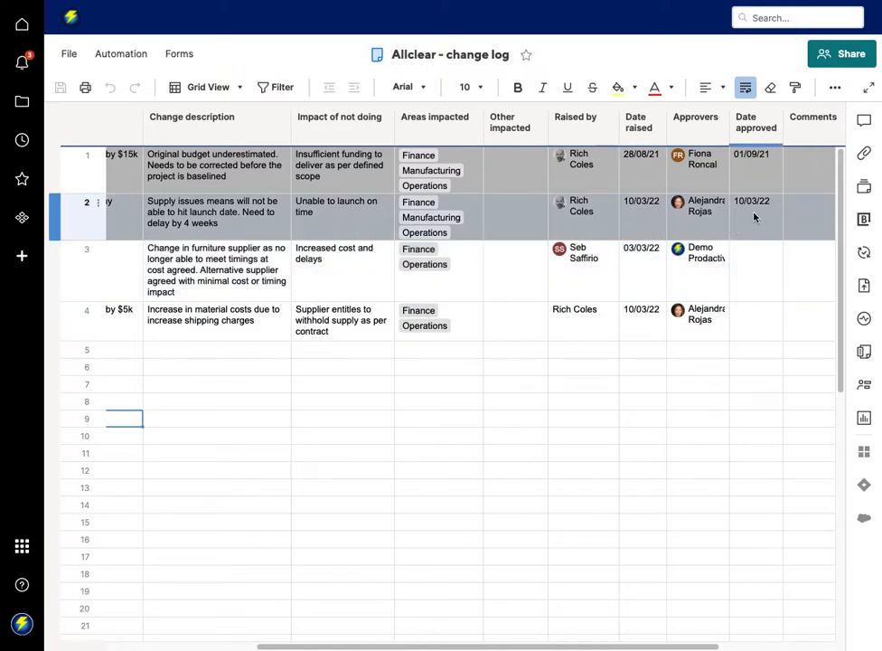
{"action": "mouse_move", "coordinate": [752, 215]}
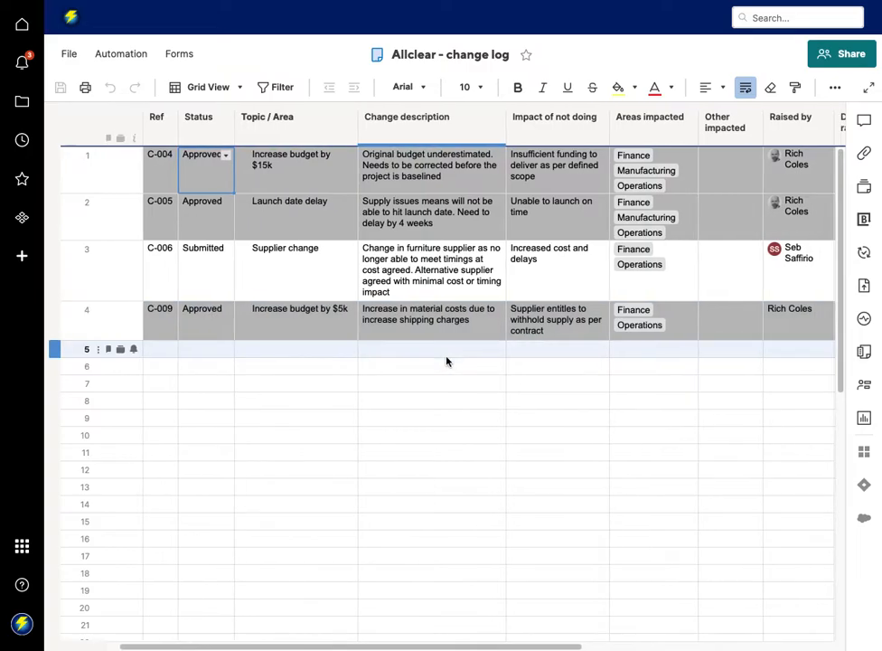
{"action": "scroll", "scroll_direction": "right", "scroll_amount": 3}
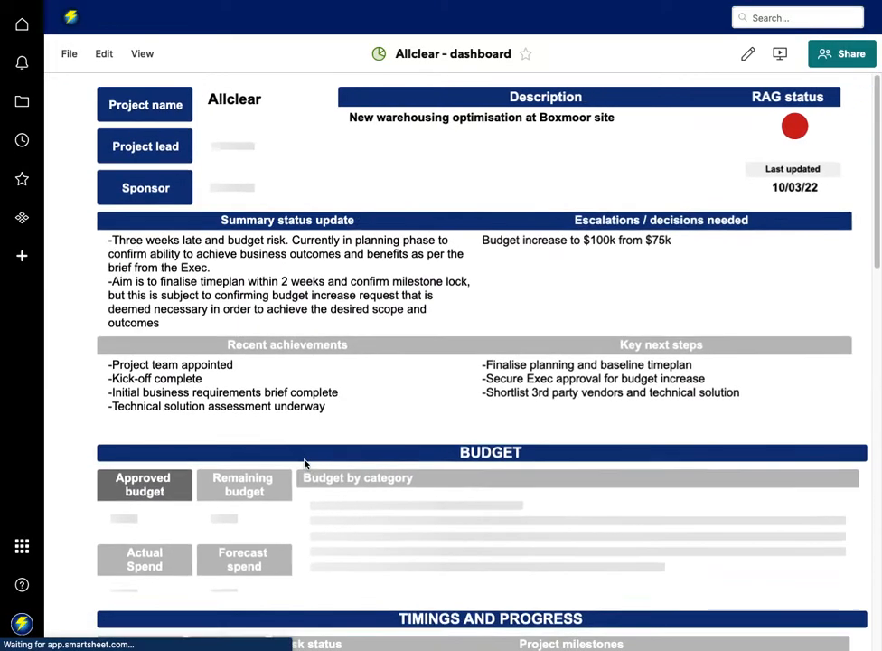
Step: Scroll the Allclear dashboard down to the Change requests widget
{"action": "scroll", "scroll_direction": "down", "scroll_amount": 3}
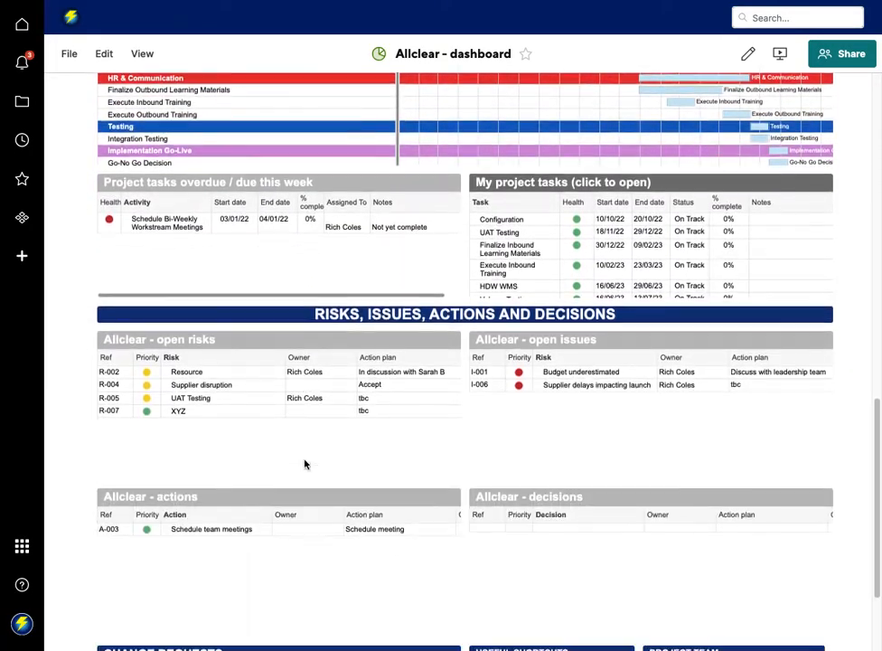
{"action": "scroll", "scroll_direction": "down", "scroll_amount": 3}
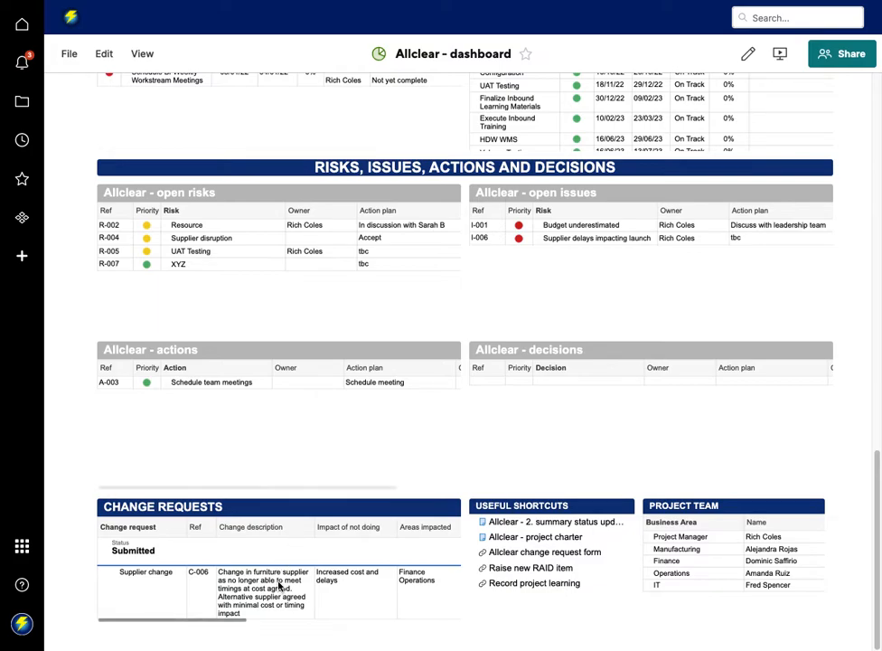
{"action": "mouse_move", "coordinate": [358, 432]}
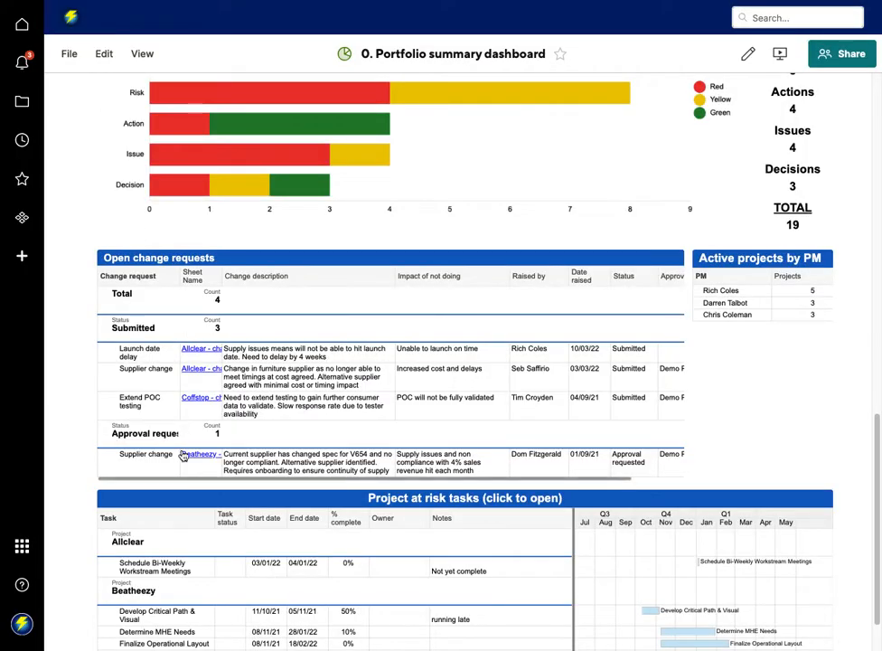
{"action": "mouse_move", "coordinate": [165, 355]}
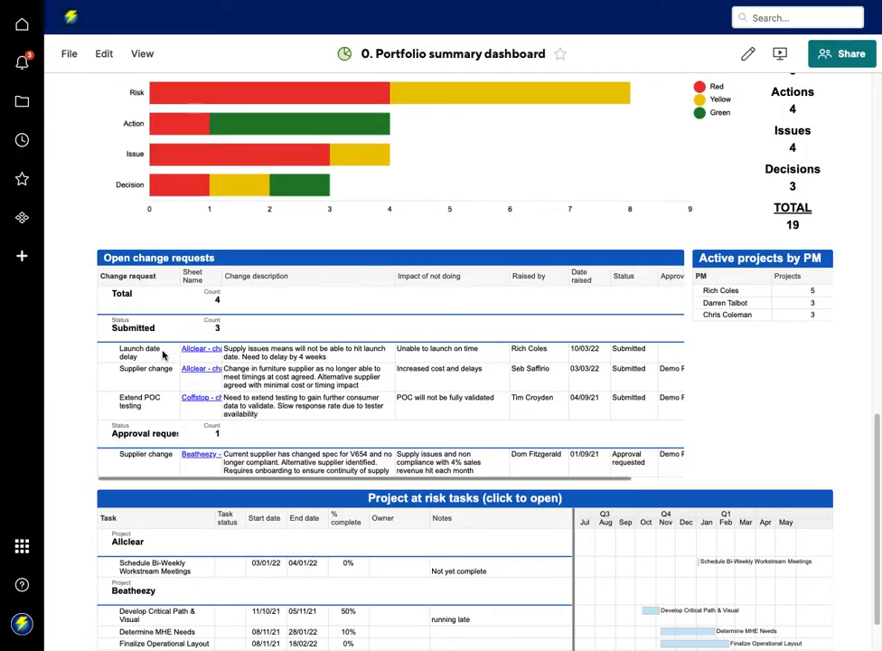
{"action": "mouse_move", "coordinate": [199, 382]}
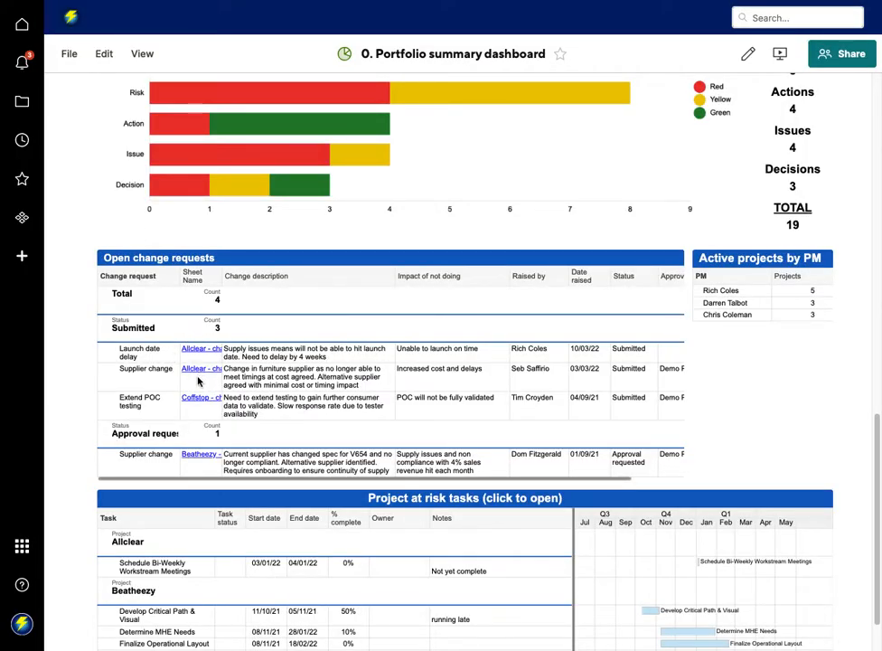
{"action": "mouse_move", "coordinate": [107, 43]}
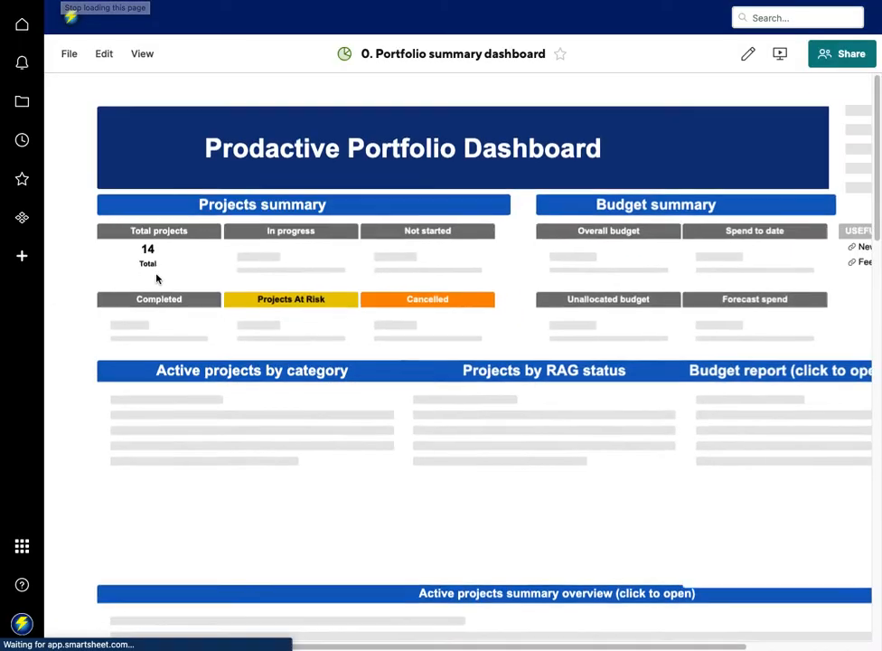
Step: Scroll the portfolio summary dashboard down to the Open change requests report
{"action": "scroll", "scroll_direction": "down", "scroll_amount": 3}
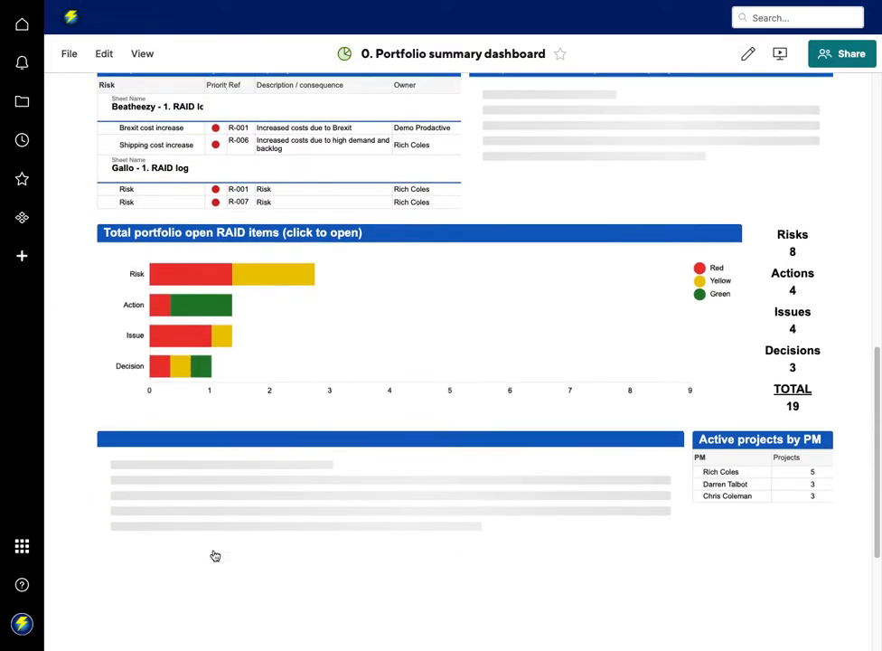
{"action": "scroll", "scroll_direction": "down", "scroll_amount": 3}
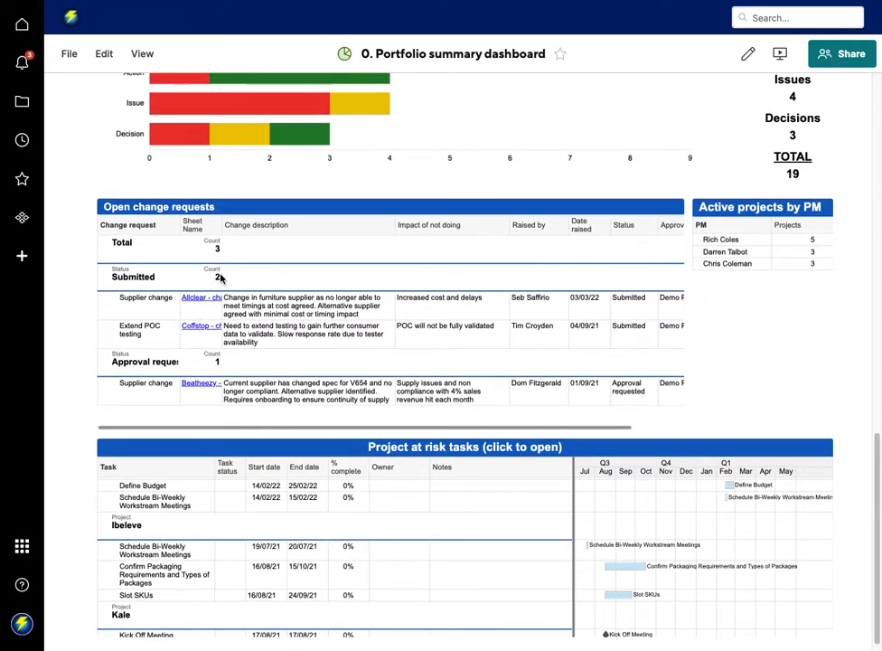
{"action": "mouse_move", "coordinate": [365, 235]}
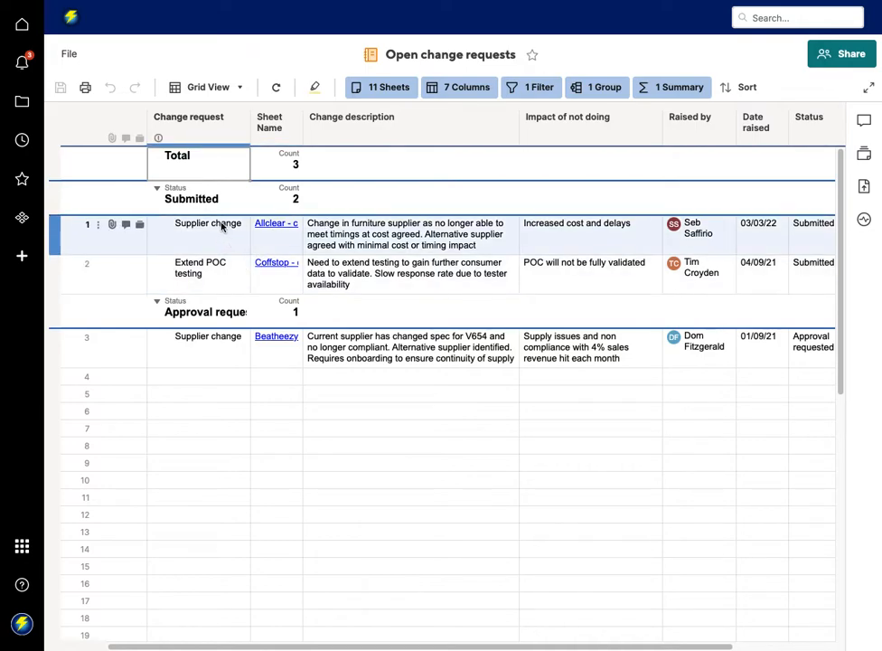
{"action": "mouse_move", "coordinate": [275, 244]}
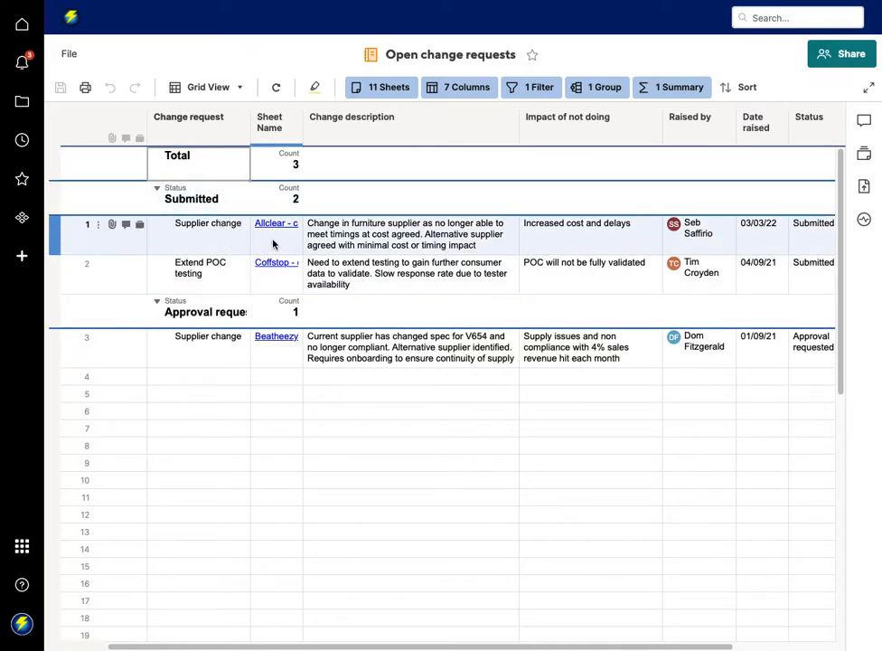
{"action": "mouse_move", "coordinate": [274, 224]}
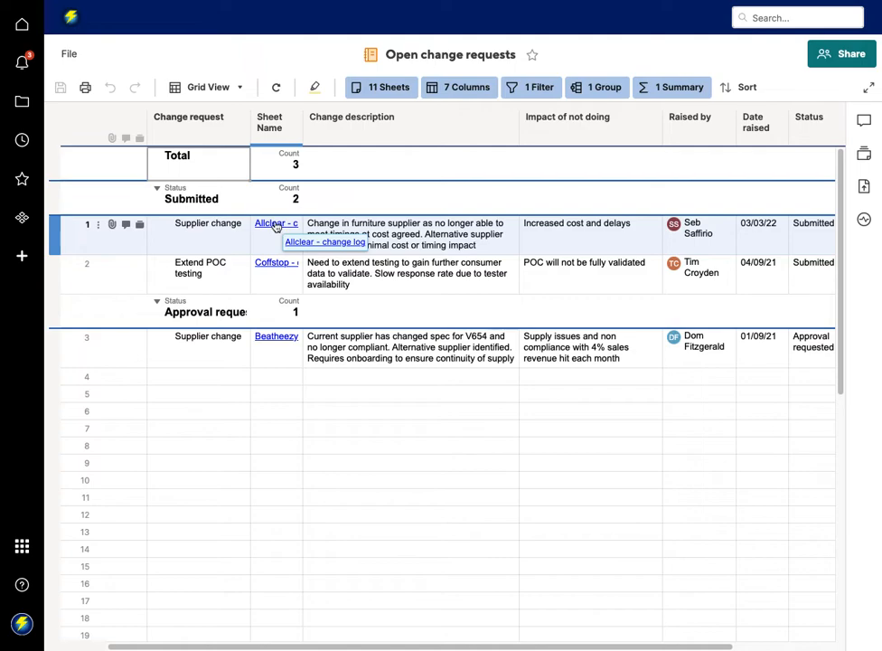
{"action": "left_click", "coordinate": [275, 413]}
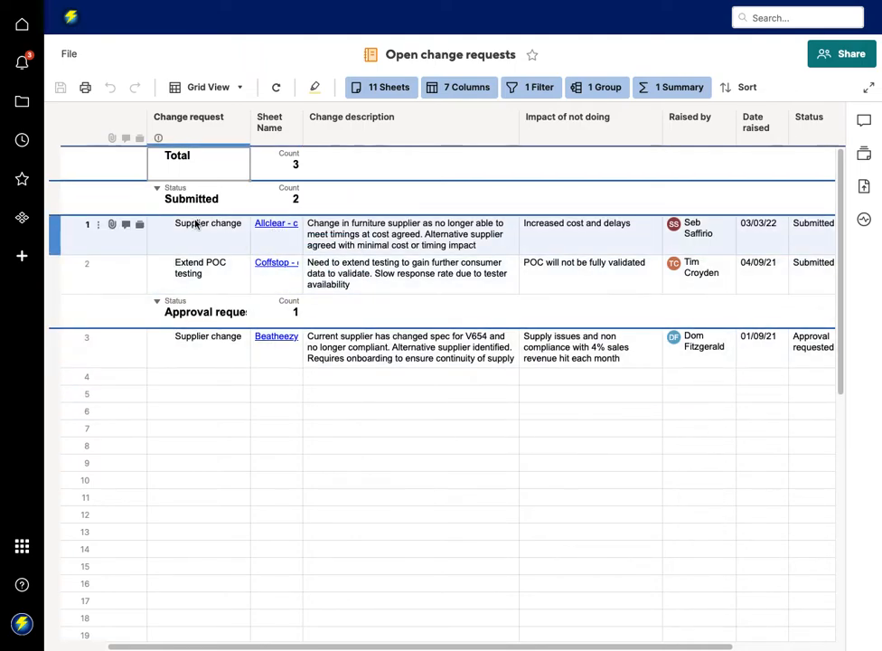
{"action": "left_click", "coordinate": [208, 347]}
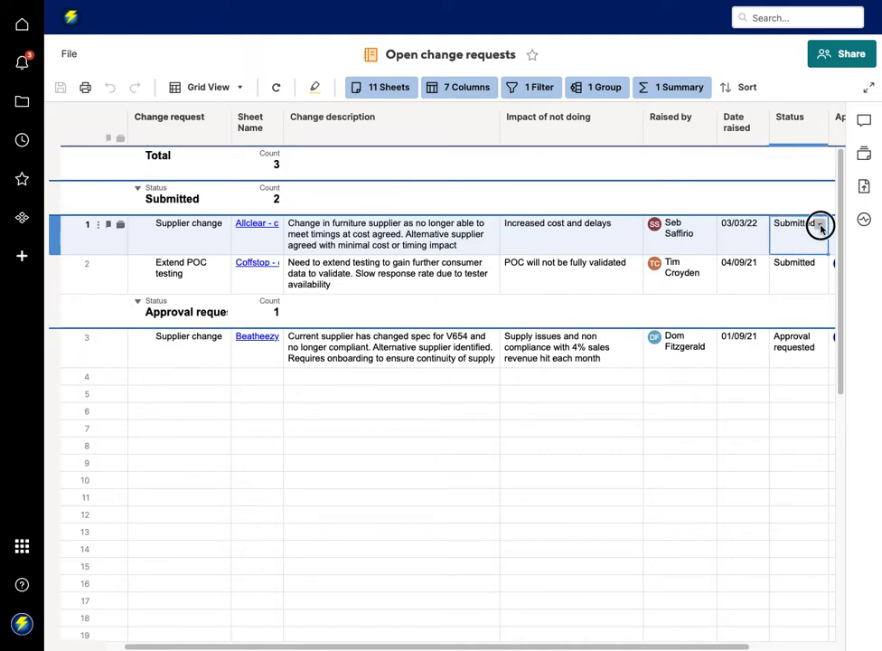
Step: Mark the Supplier change as Approved and Extend POC testing as Rejected
{"action": "left_click", "coordinate": [821, 224]}
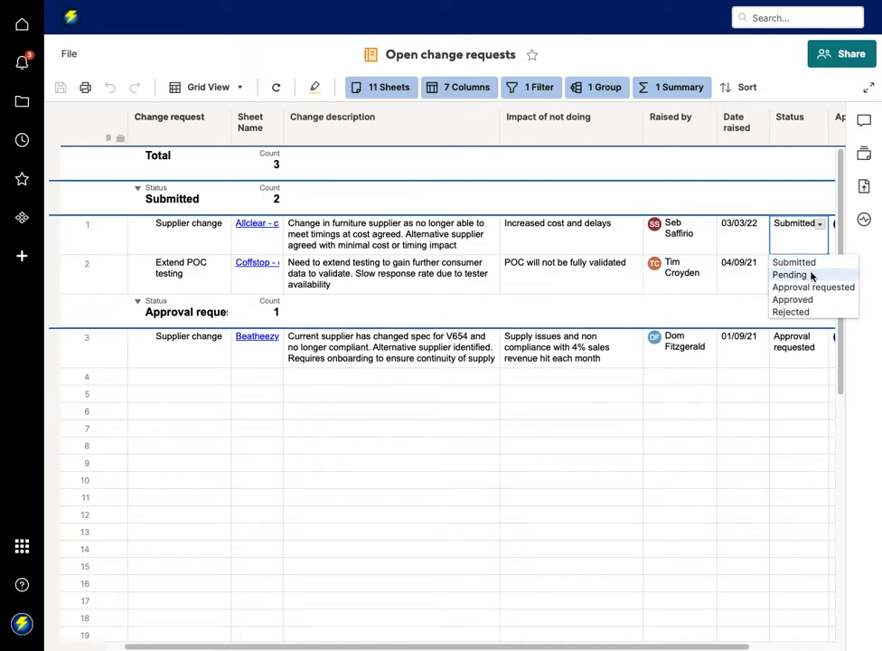
{"action": "mouse_move", "coordinate": [792, 300]}
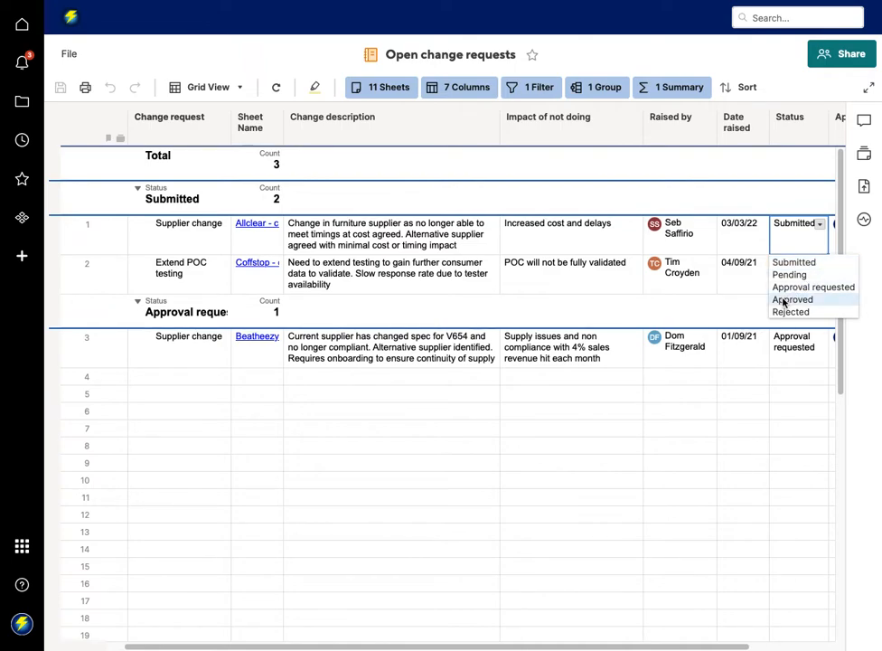
{"action": "left_click", "coordinate": [792, 300]}
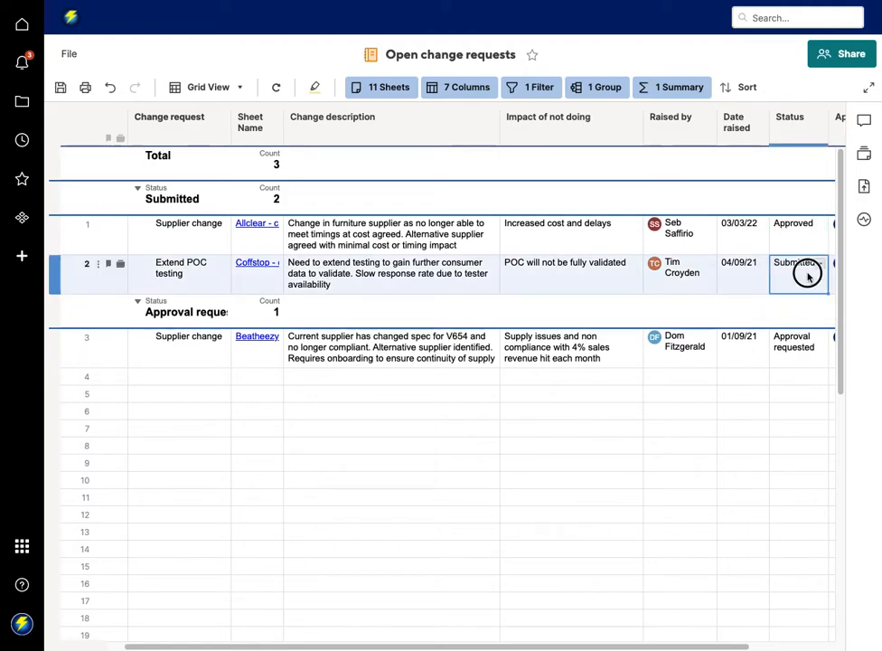
{"action": "left_click", "coordinate": [799, 267]}
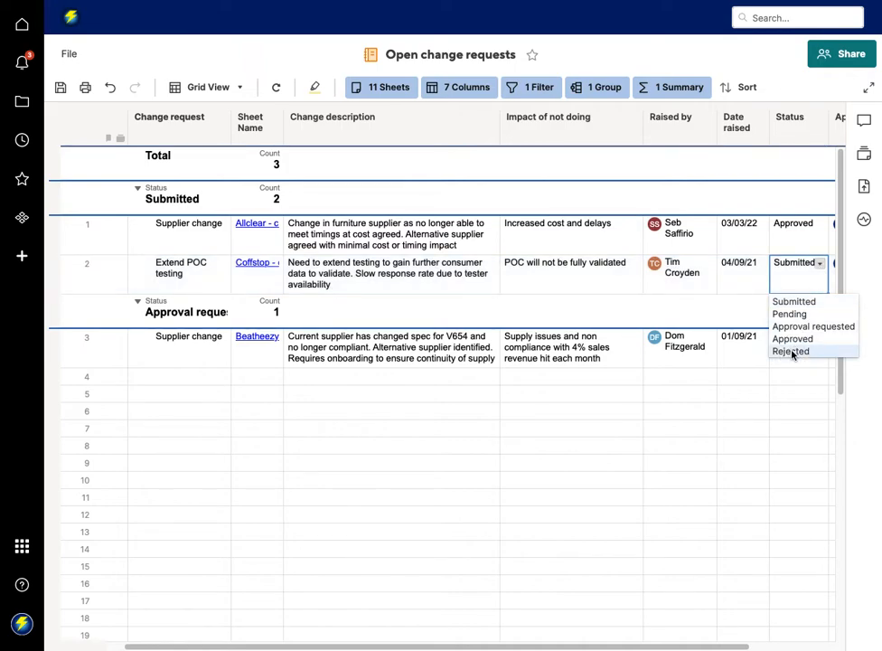
{"action": "left_click", "coordinate": [790, 351]}
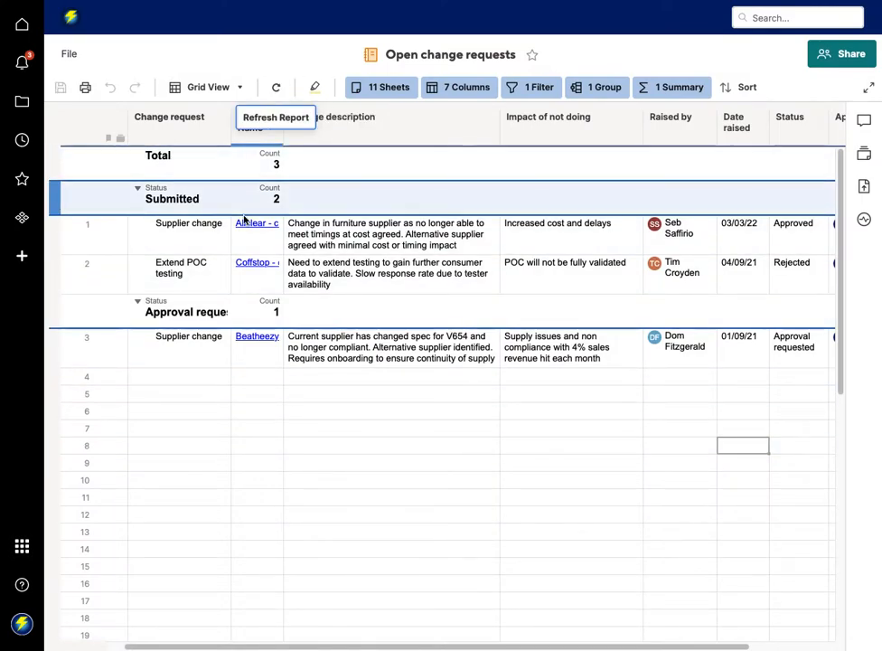
Step: Refresh the Open change requests report with the updated statuses
{"action": "left_click", "coordinate": [275, 87]}
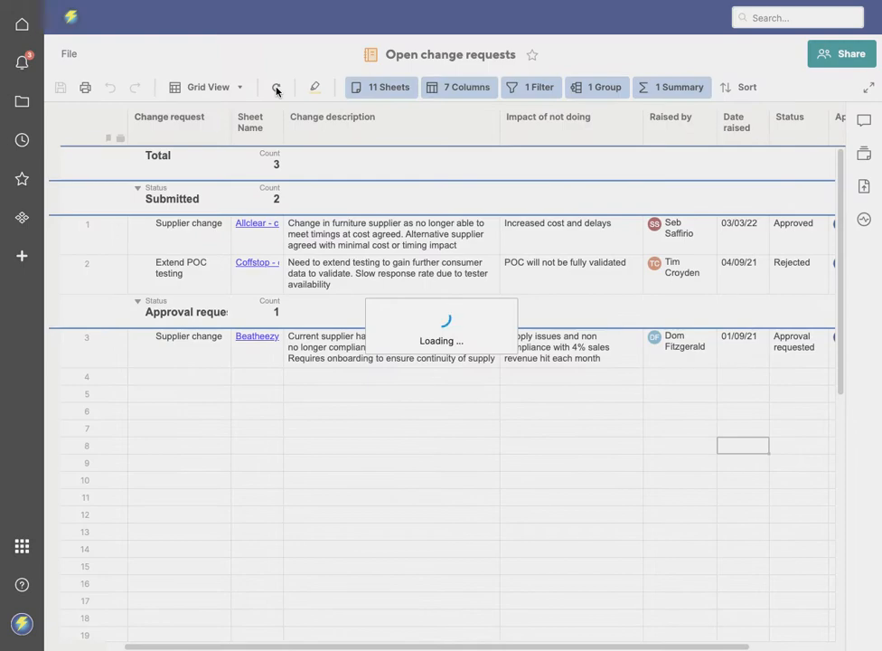
{"action": "left_click", "coordinate": [276, 87]}
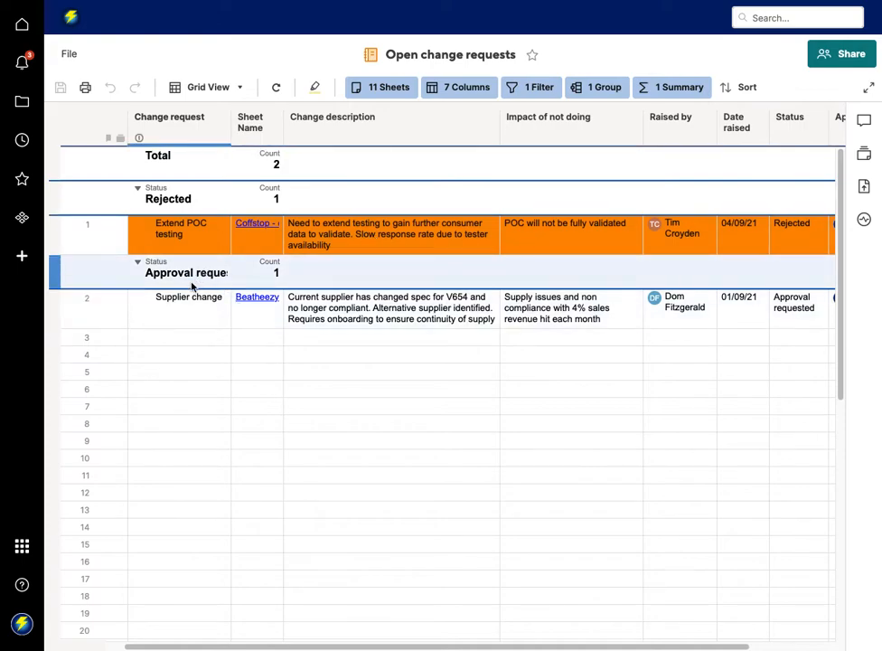
{"action": "mouse_move", "coordinate": [221, 293]}
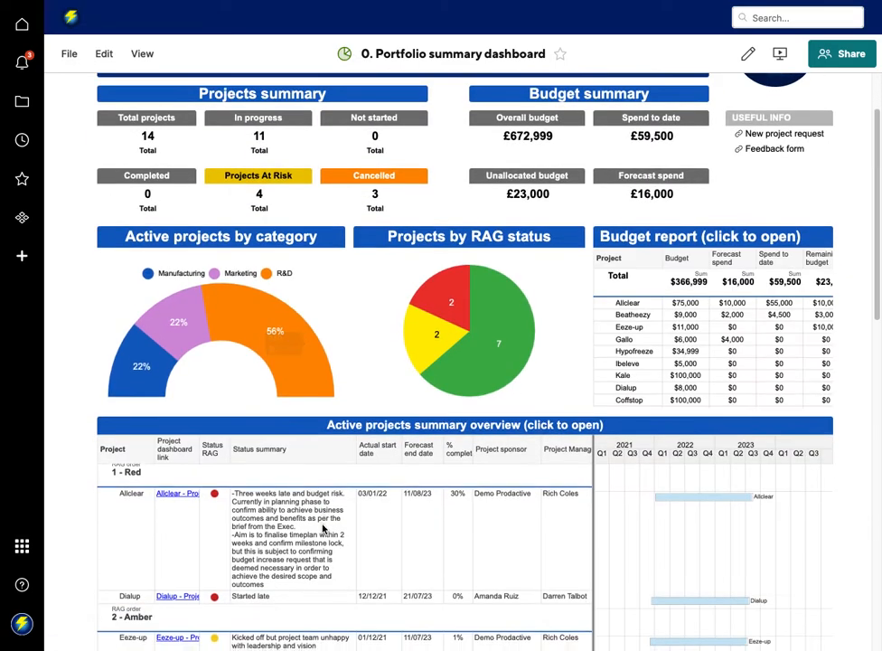
Step: Scroll the Portfolio summary dashboard down to the Open change requests widget showing the rejected request
{"action": "scroll", "scroll_direction": "down", "scroll_amount": 3}
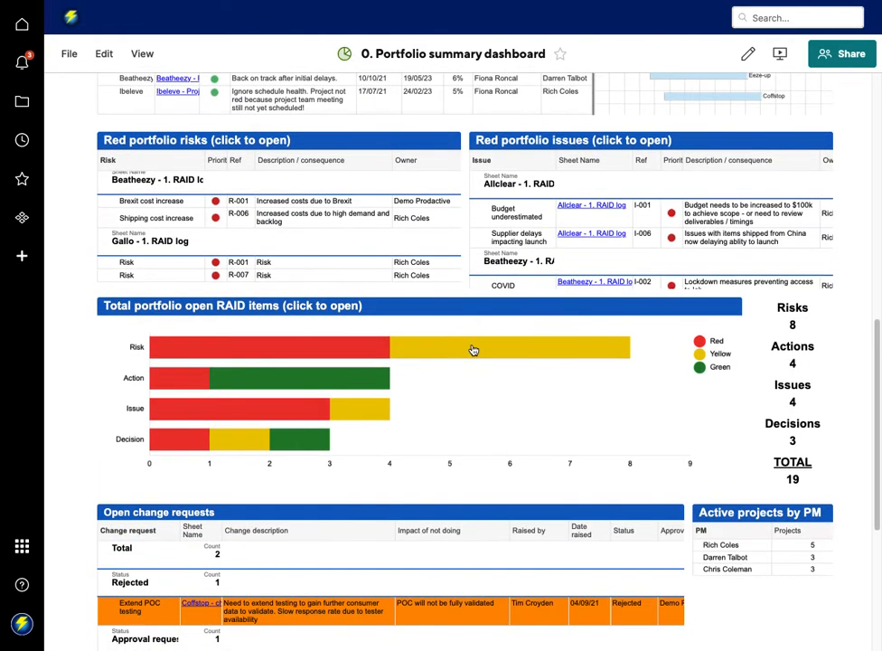
{"action": "scroll", "scroll_direction": "down", "scroll_amount": 3}
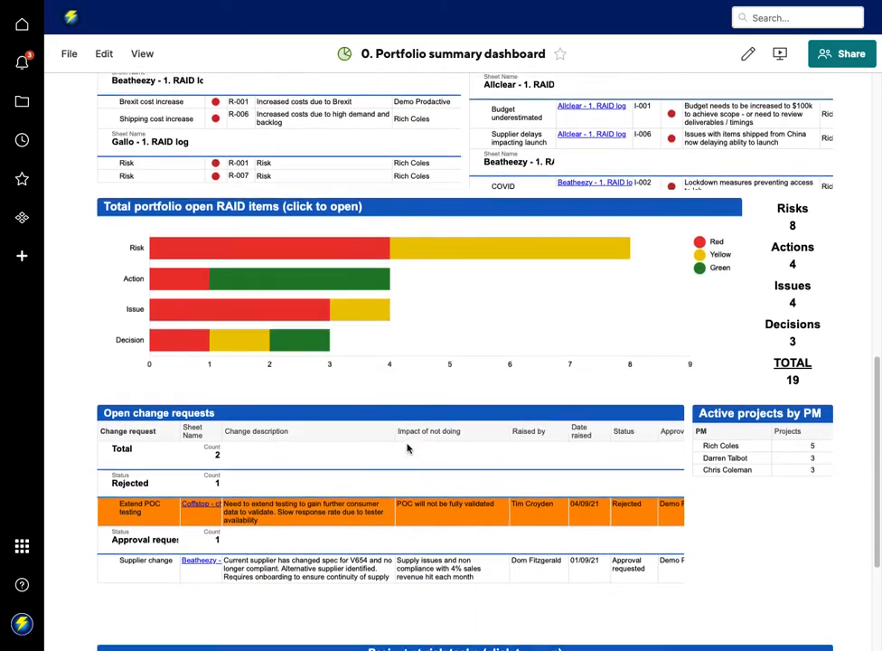
{"action": "scroll", "scroll_direction": "down", "scroll_amount": 3}
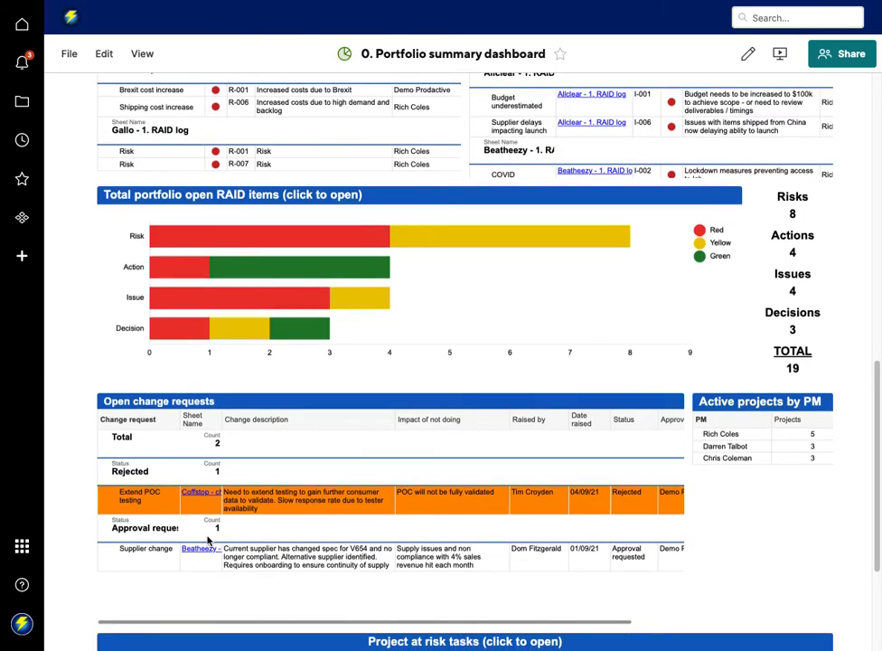
{"action": "mouse_move", "coordinate": [206, 553]}
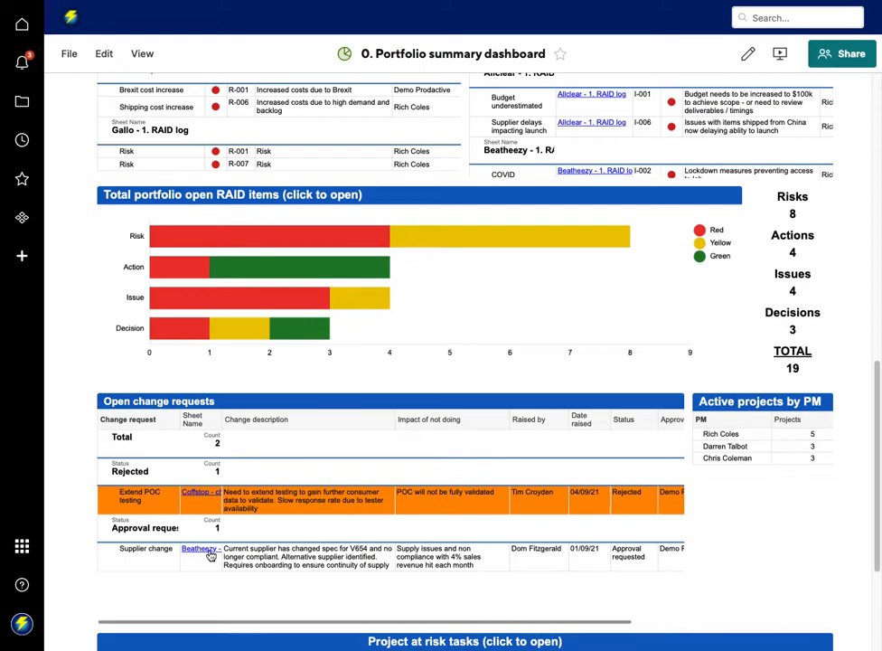
{"action": "mouse_move", "coordinate": [228, 535]}
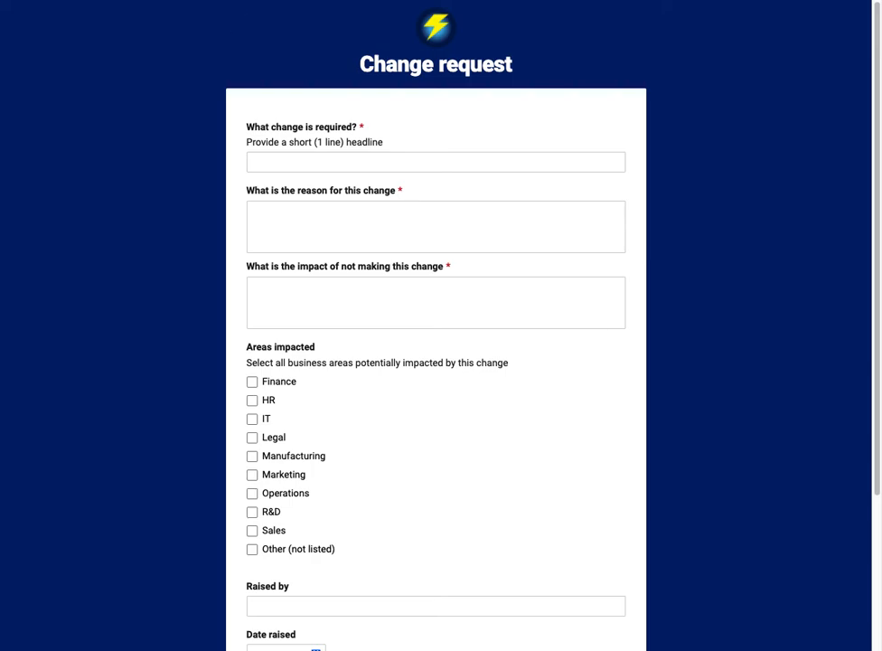
Step: Review recent notifications for new change requests and scroll through the Allclear dashboard
{"action": "left_click", "coordinate": [22, 63]}
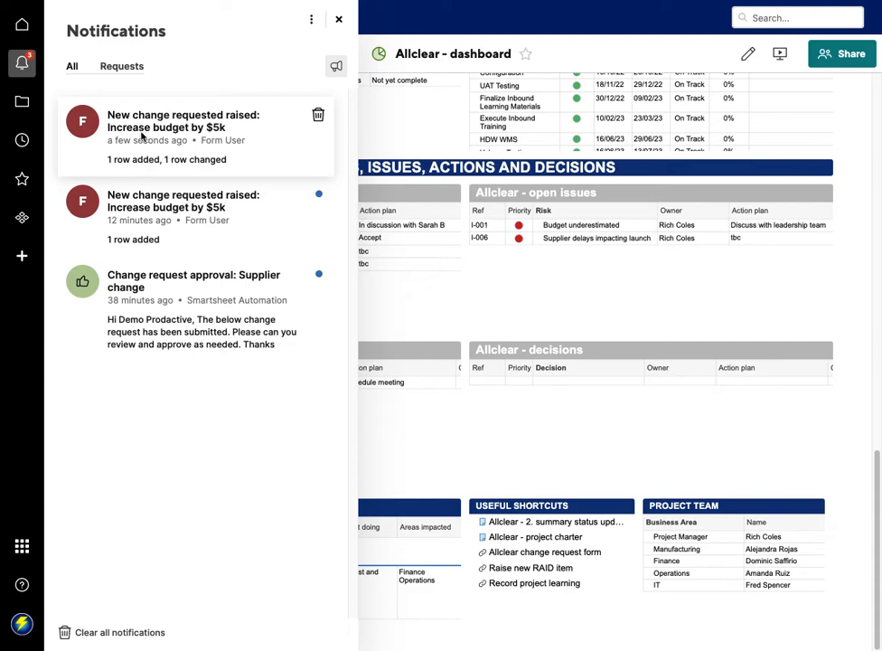
{"action": "mouse_move", "coordinate": [98, 165]}
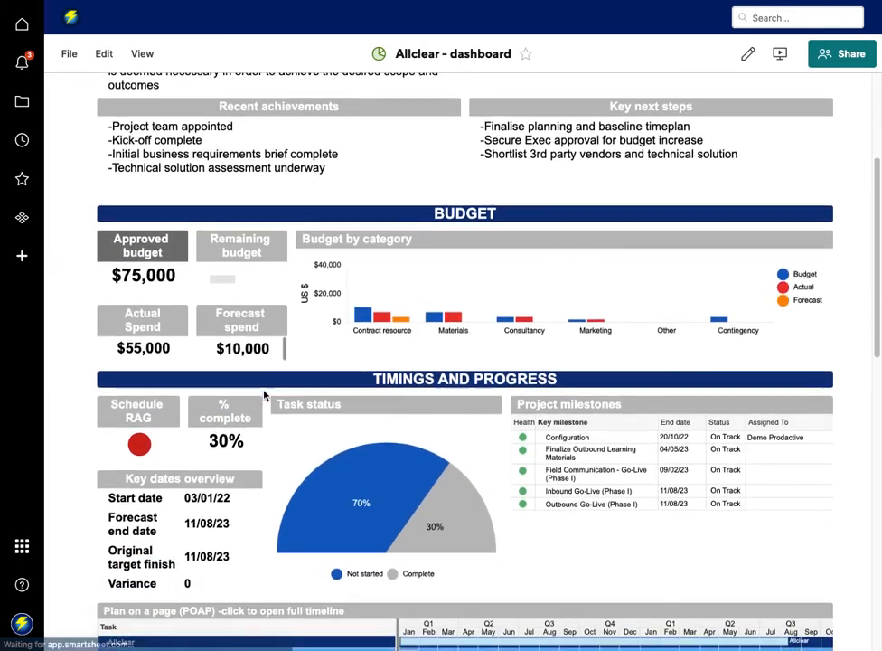
{"action": "scroll", "scroll_direction": "up", "scroll_amount": 3}
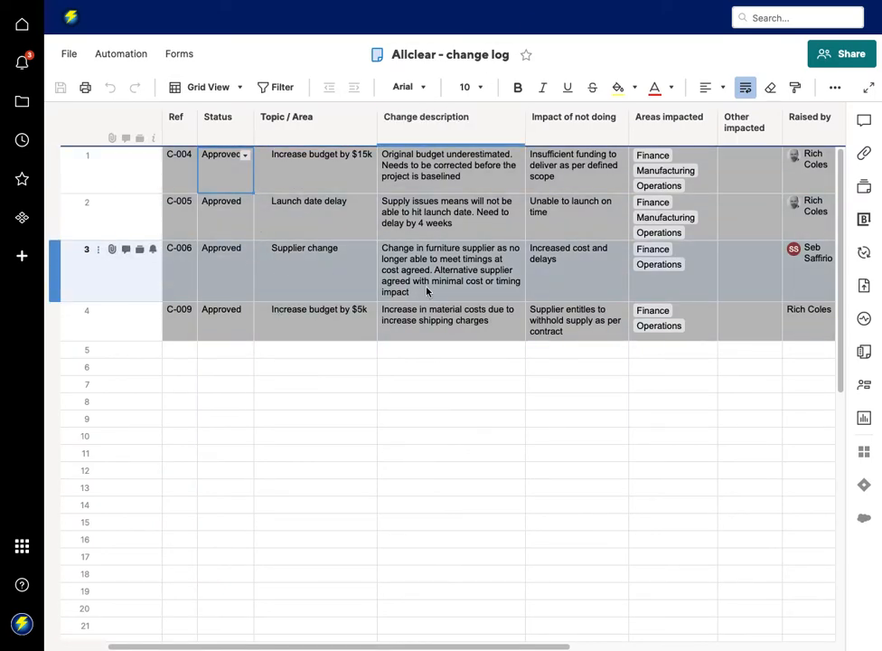
Step: Check the Supplier change shows Approved in the change log, then return to the Portfolio summary dashboard
{"action": "scroll", "scroll_direction": "right", "scroll_amount": 3}
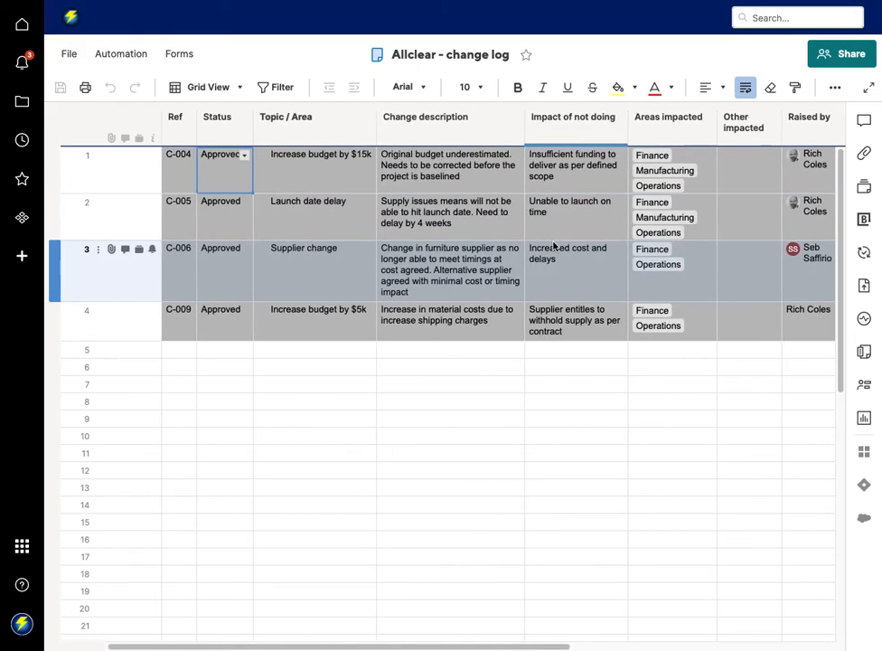
{"action": "left_click", "coordinate": [87, 215]}
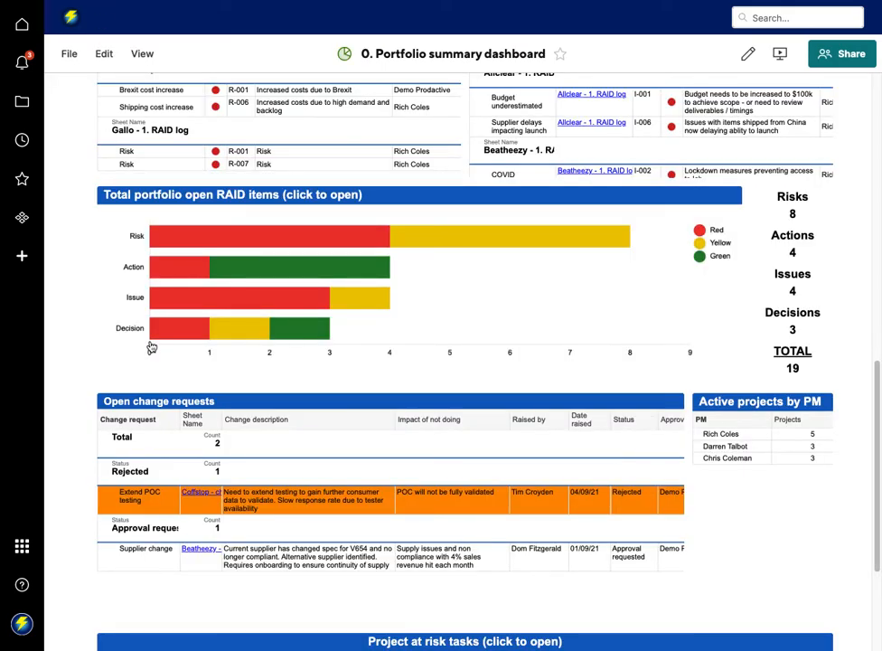
{"action": "scroll", "scroll_direction": "up", "scroll_amount": 3}
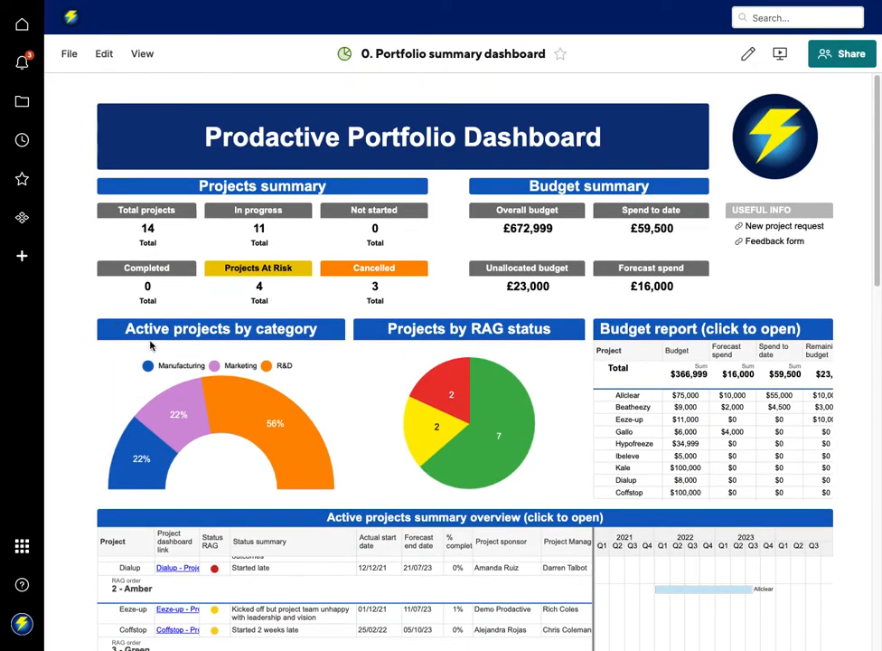